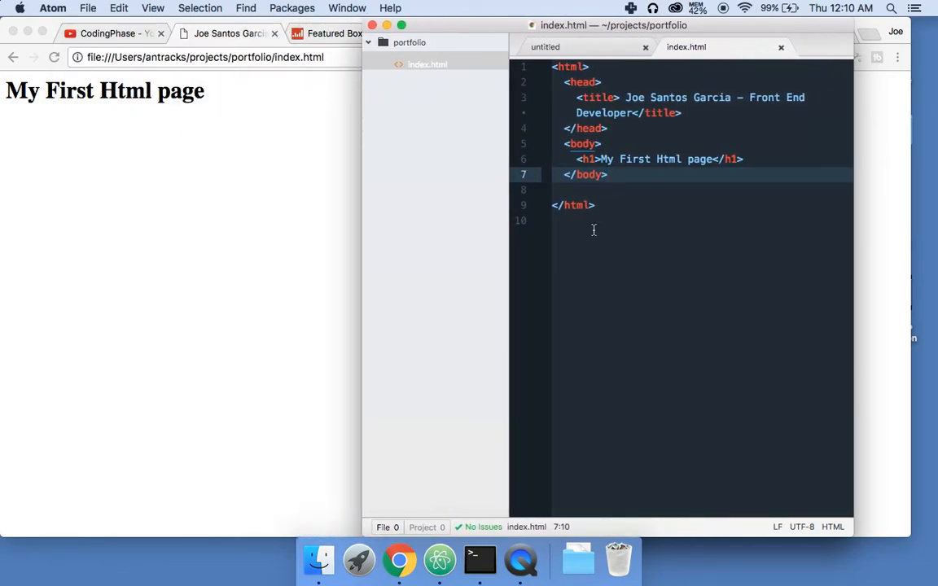
Step: Insert an empty <header></header> element on a new line right after <body>, above the h1
click(706, 143)
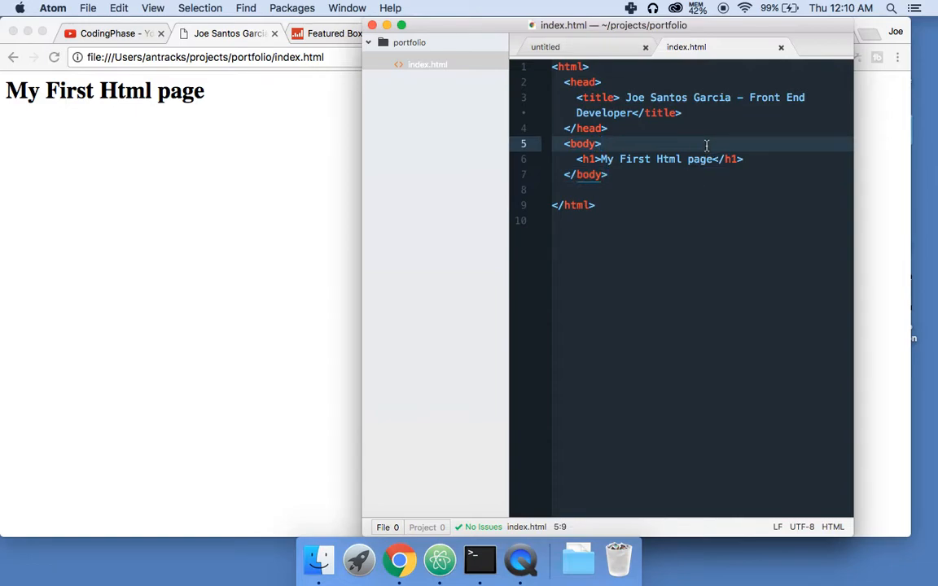
key(Return)
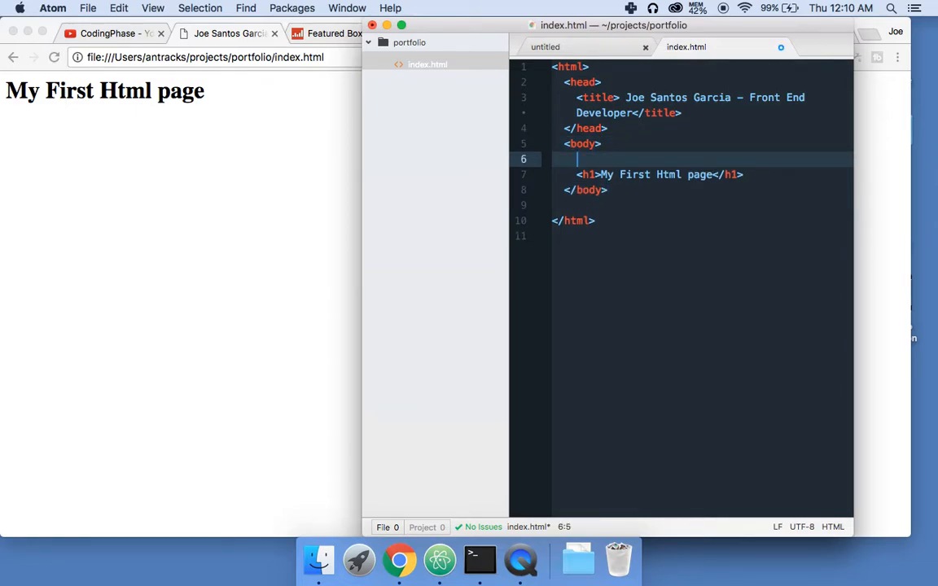
text(<)
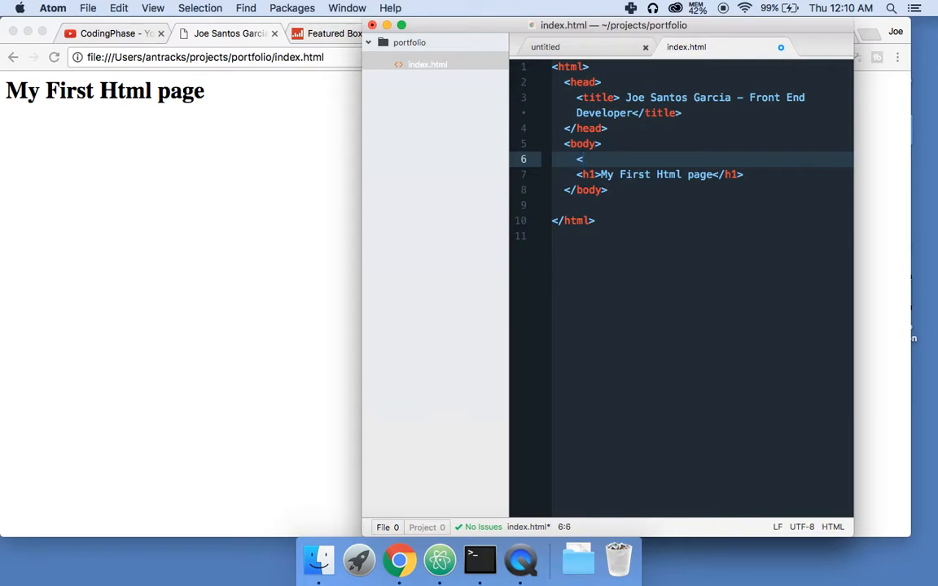
text(header>)
text(</)
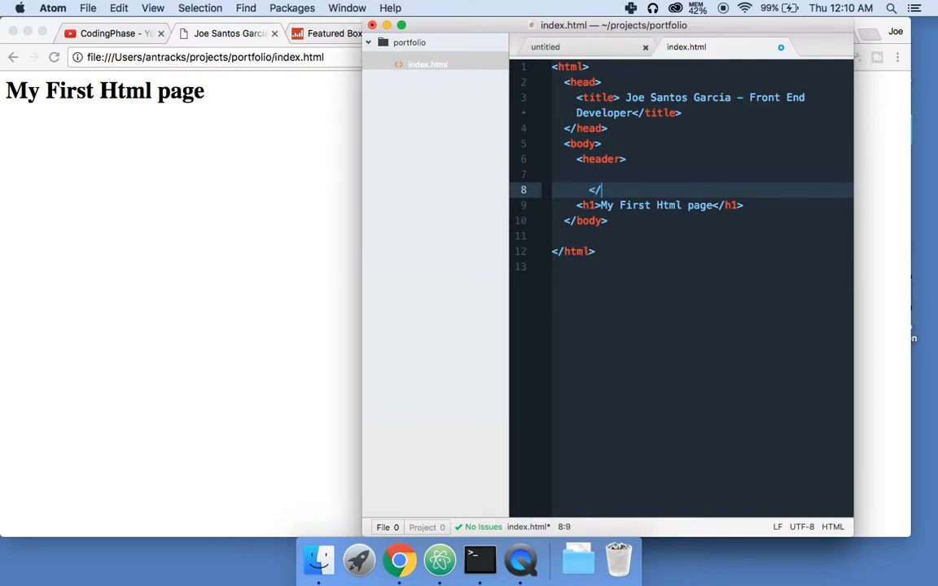
text(header>)
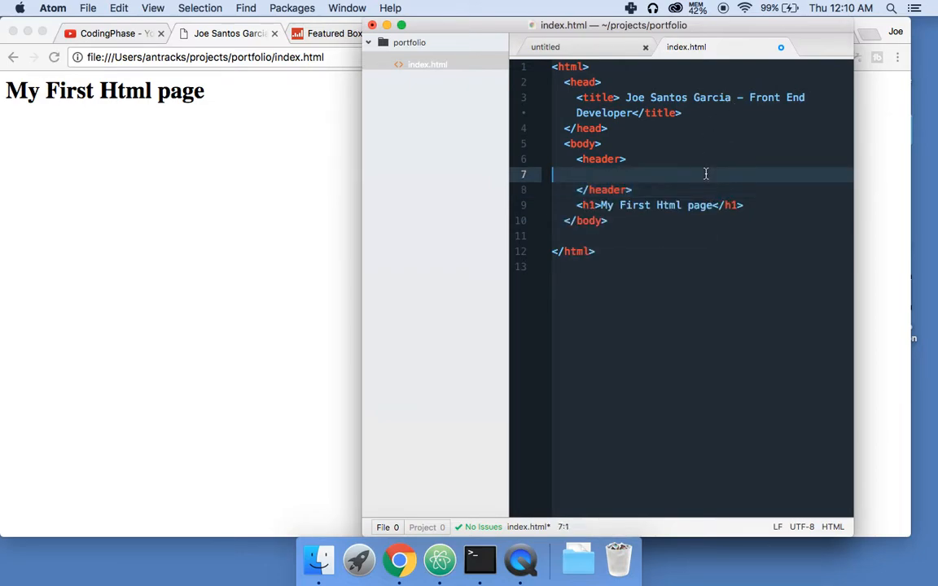
Step: In Chrome's Dribbble portfolio results, preview the homepage design and Lystable Icons shots, then close them
click(398, 560)
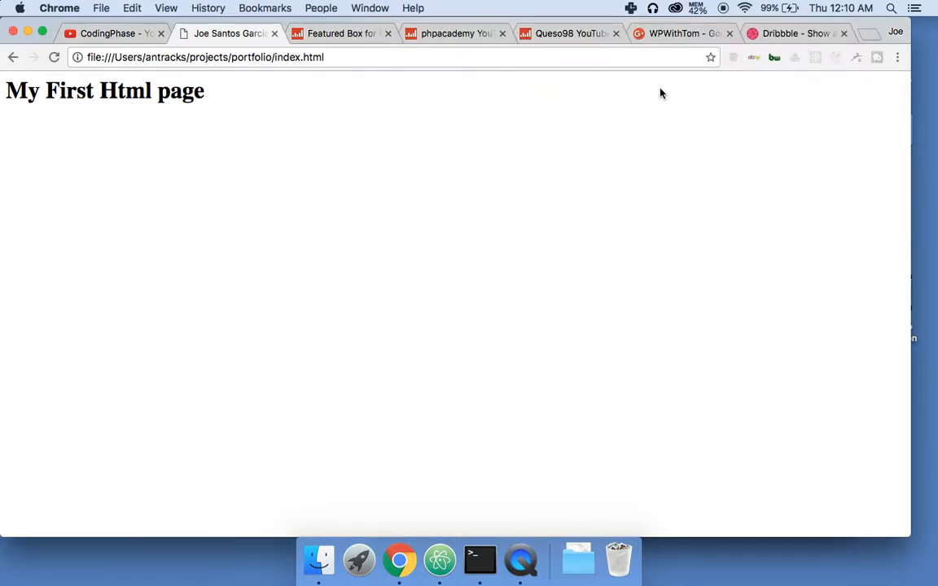
click(794, 34)
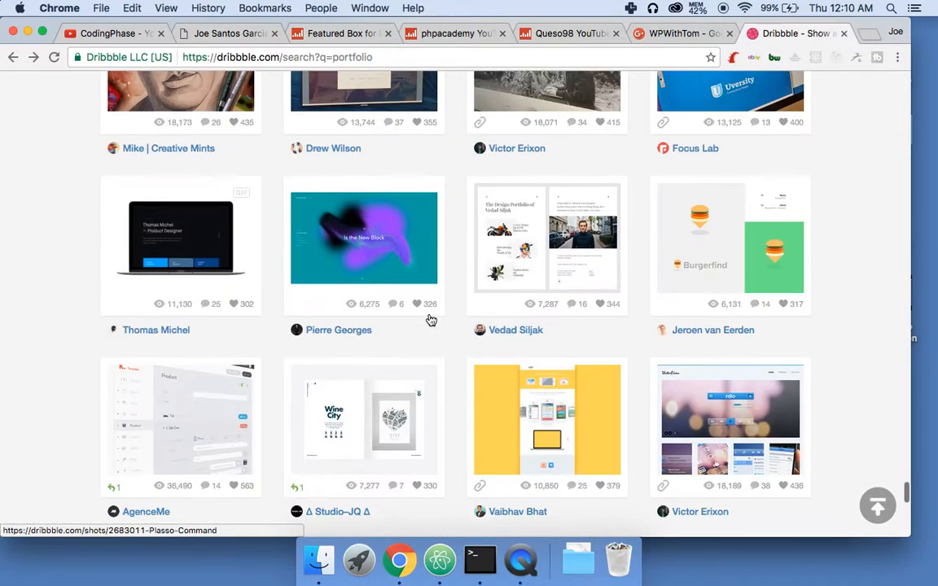
scroll(down, 3)
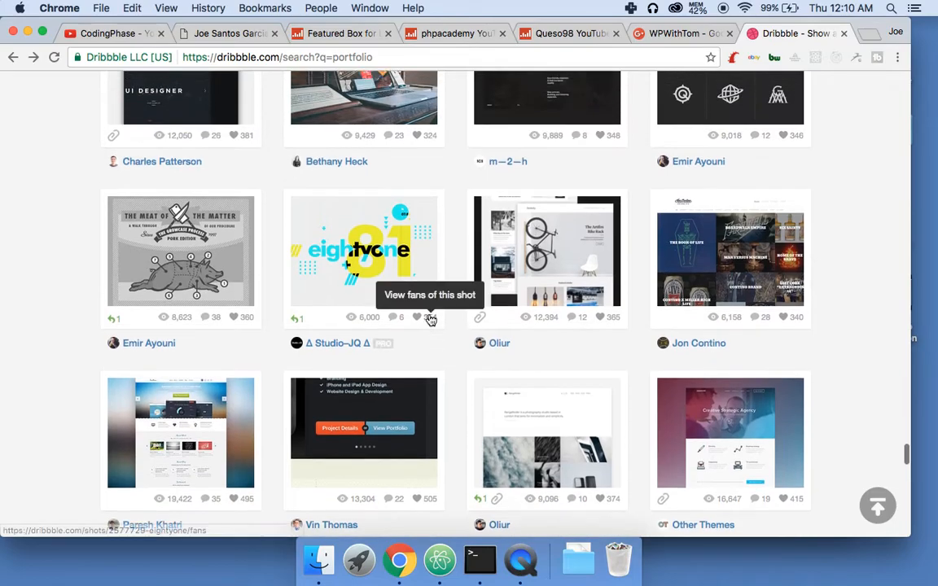
scroll(down, 3)
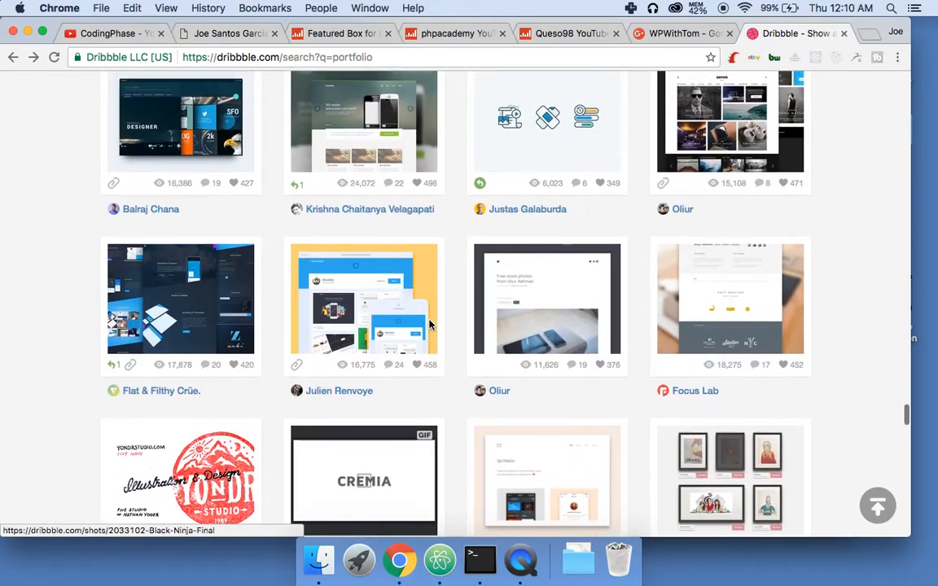
mouse_move(311, 133)
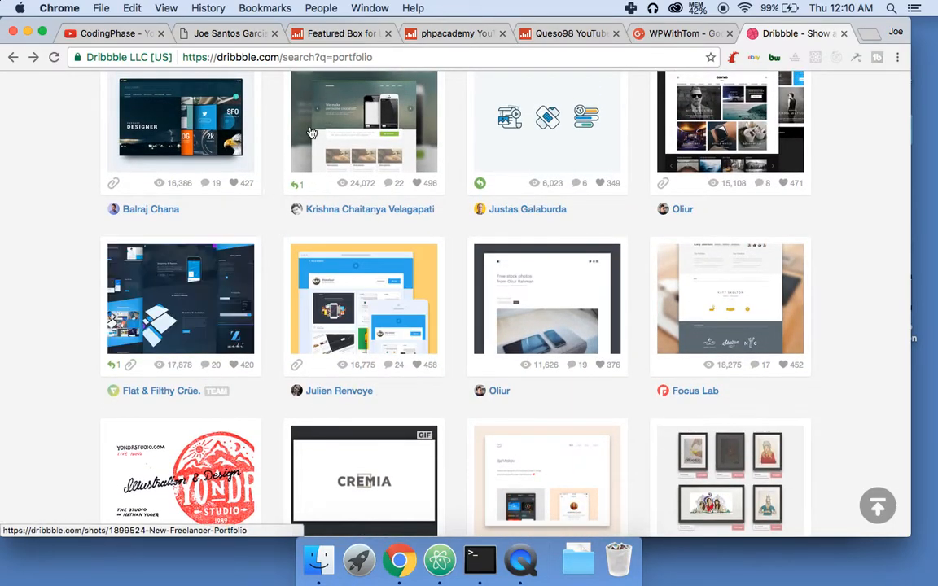
click(363, 120)
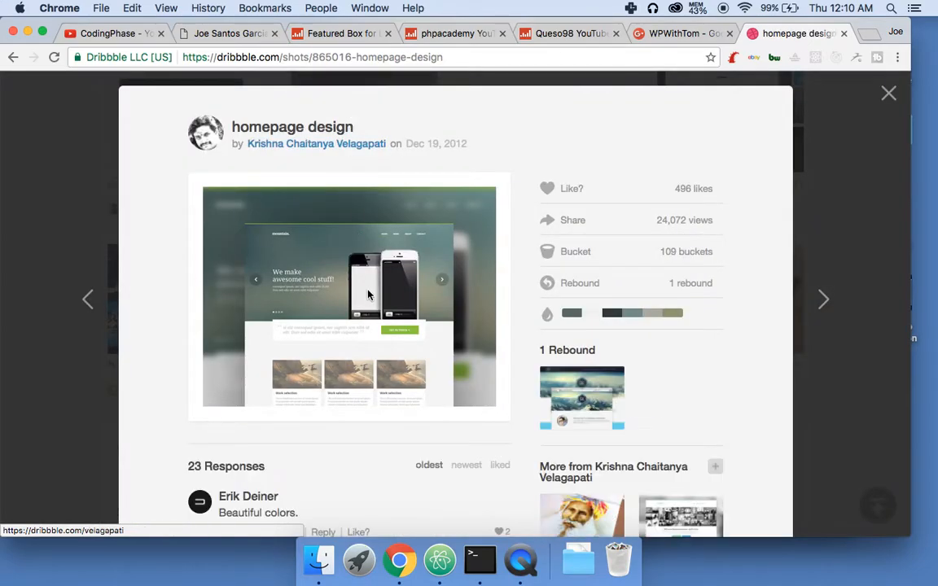
click(823, 298)
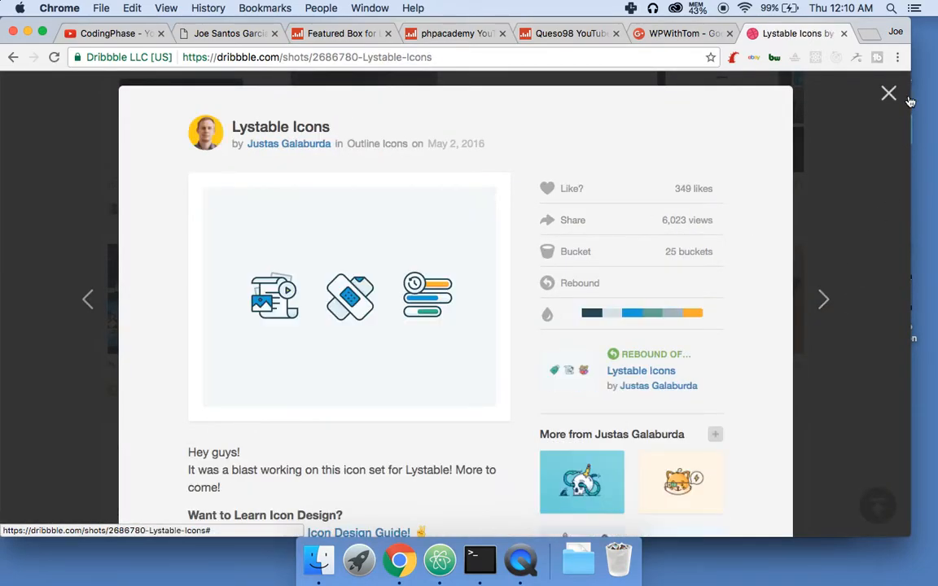
click(889, 93)
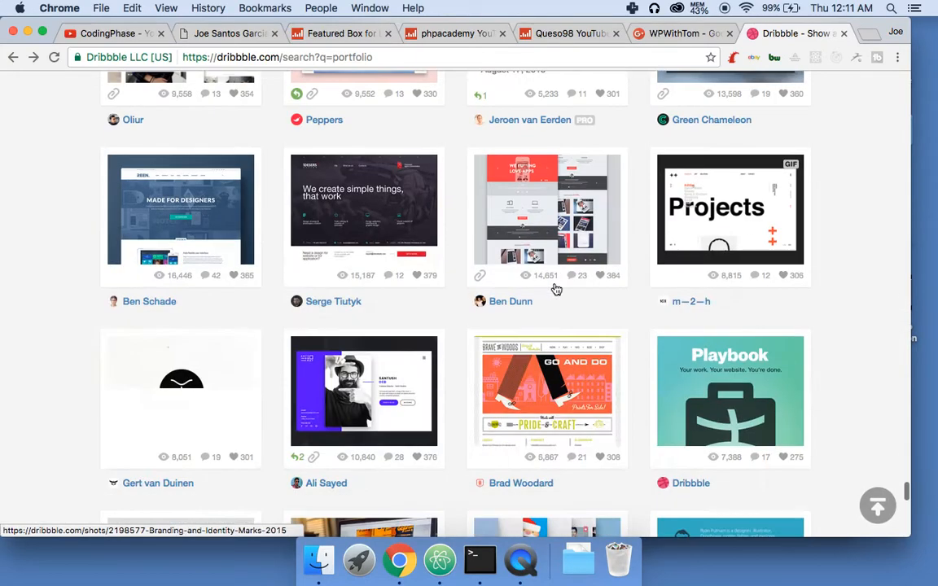
Step: Scroll further down the results and examine the Personal Portfolio Website shot
scroll(down, 3)
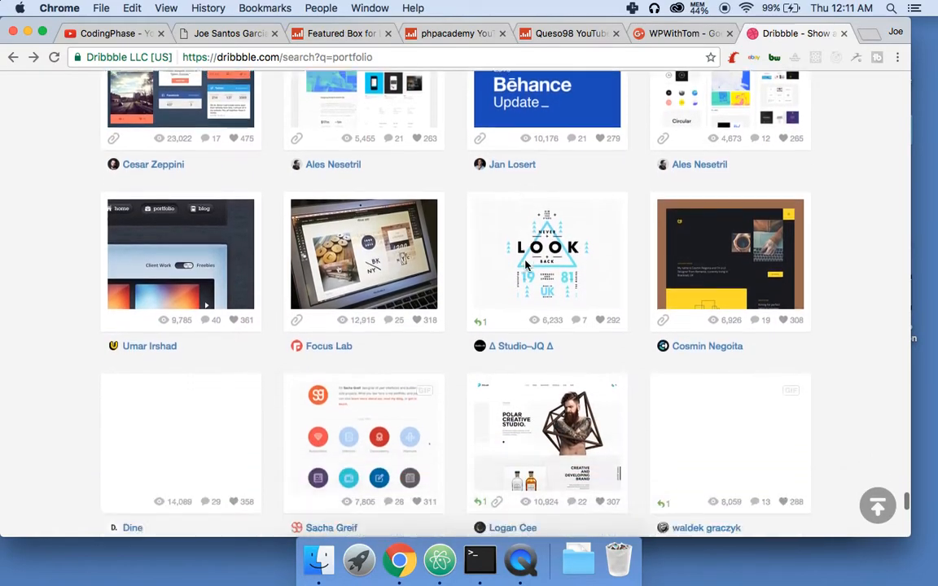
scroll(down, 3)
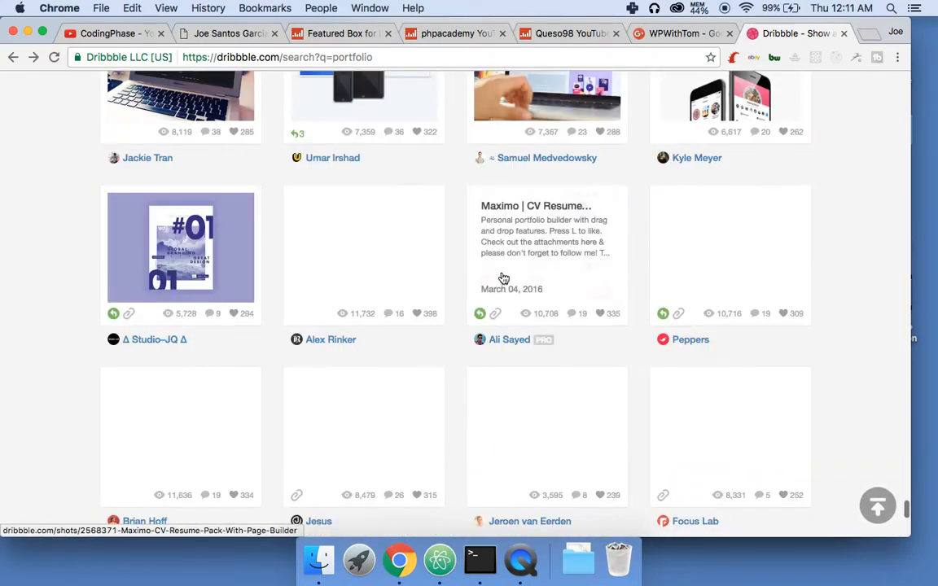
scroll(down, 3)
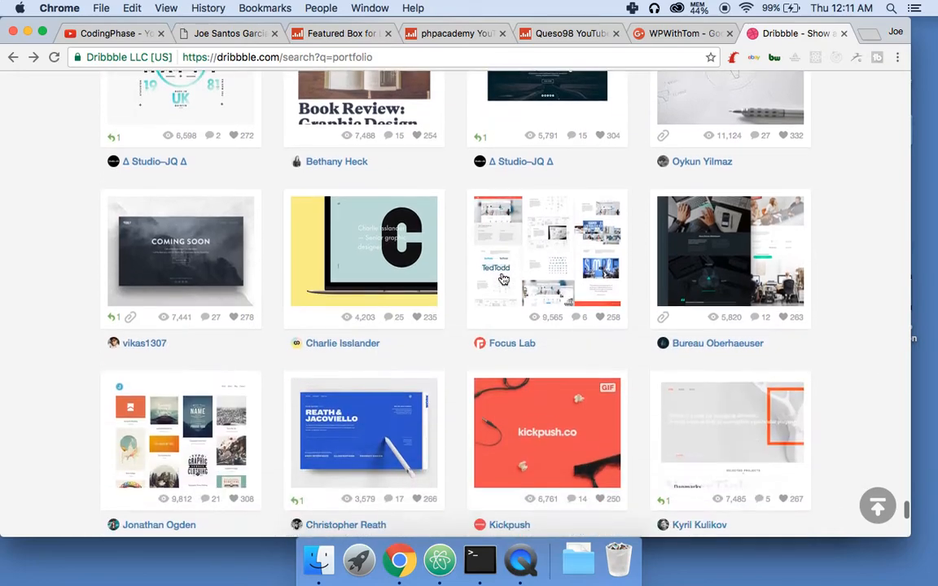
scroll(down, 3)
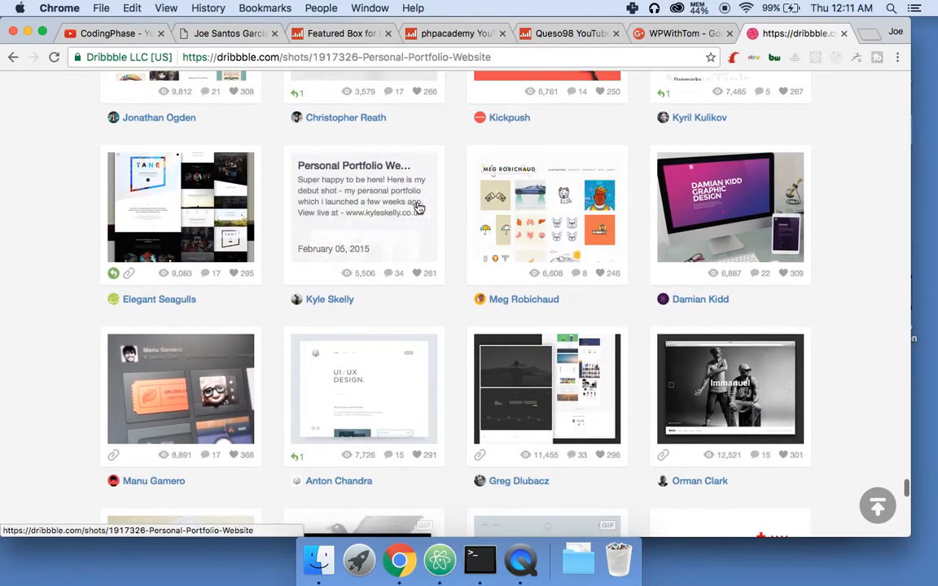
click(364, 206)
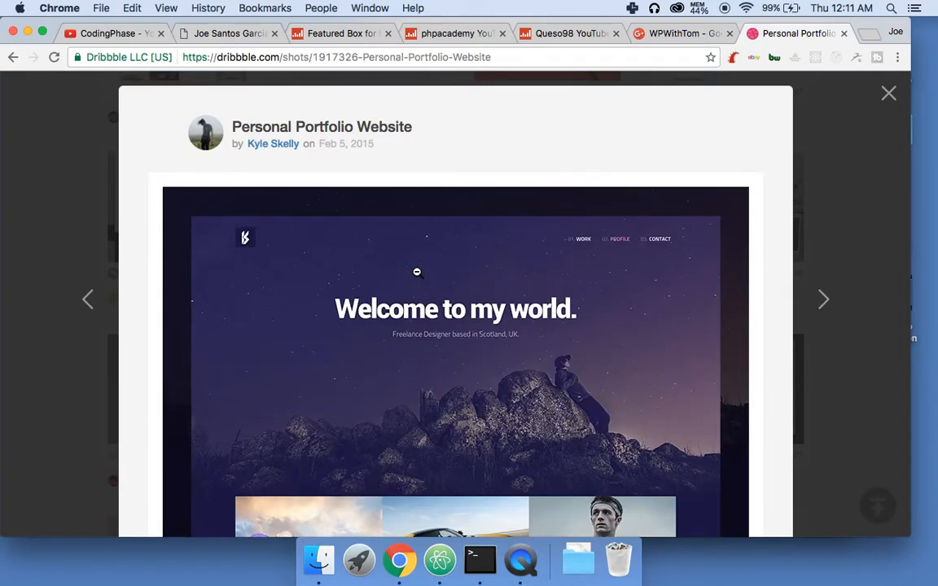
scroll(down, 3)
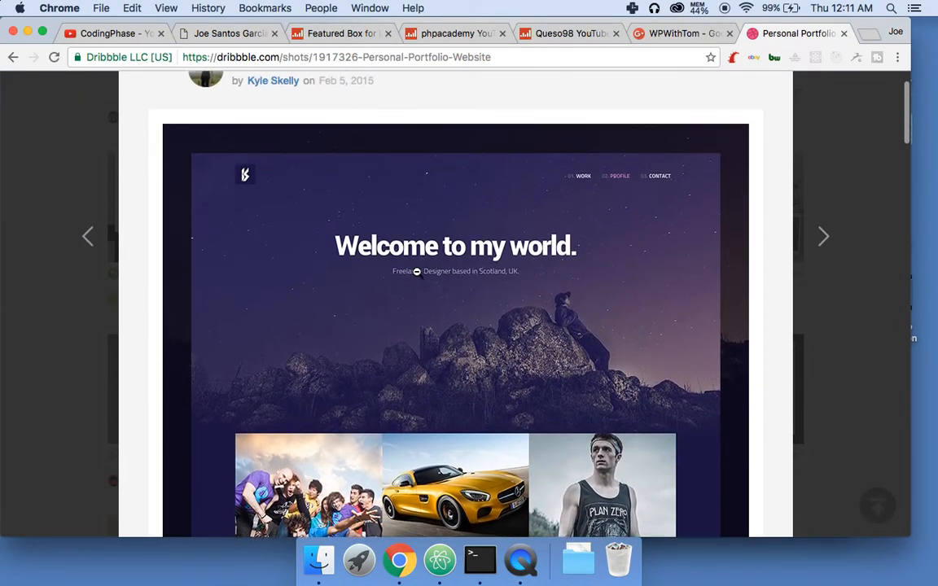
scroll(up, 3)
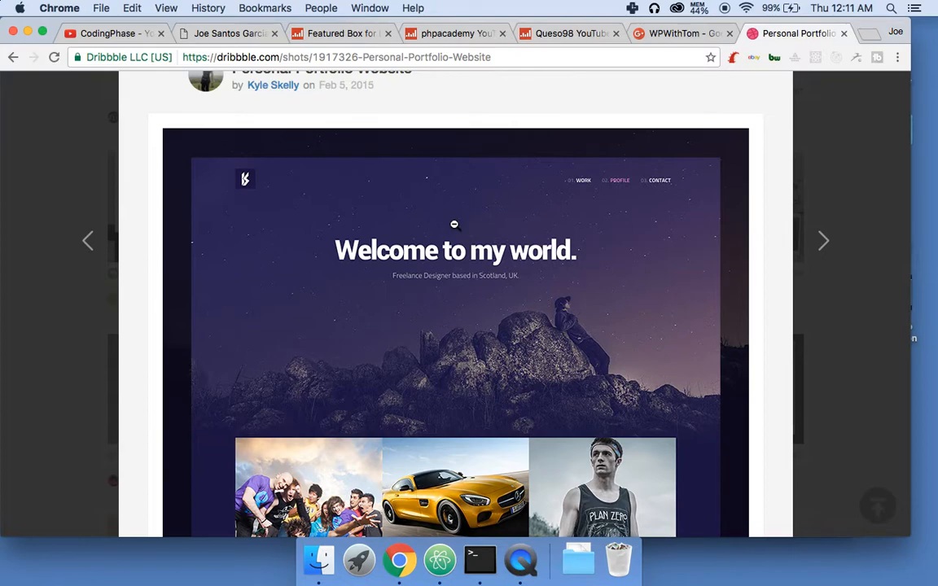
scroll(down, 3)
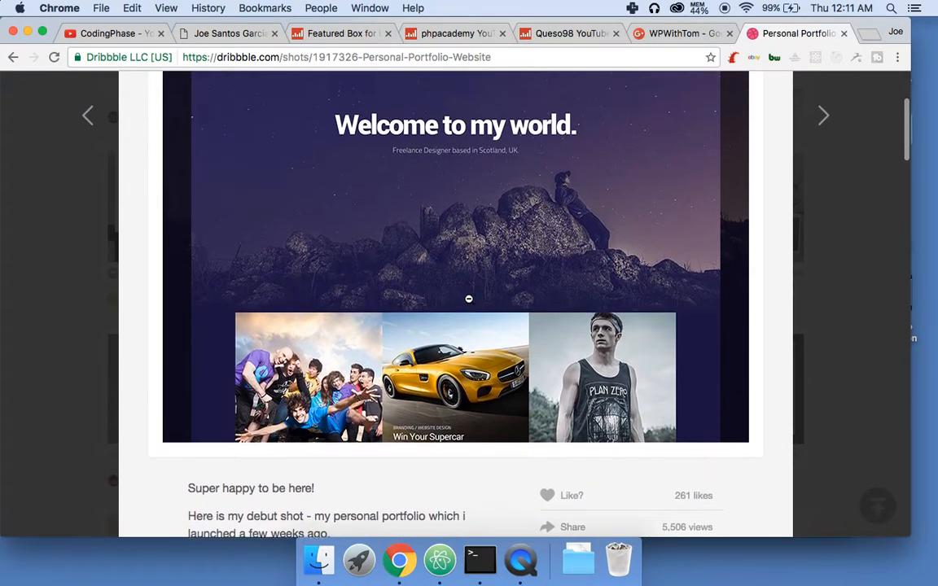
scroll(up, 3)
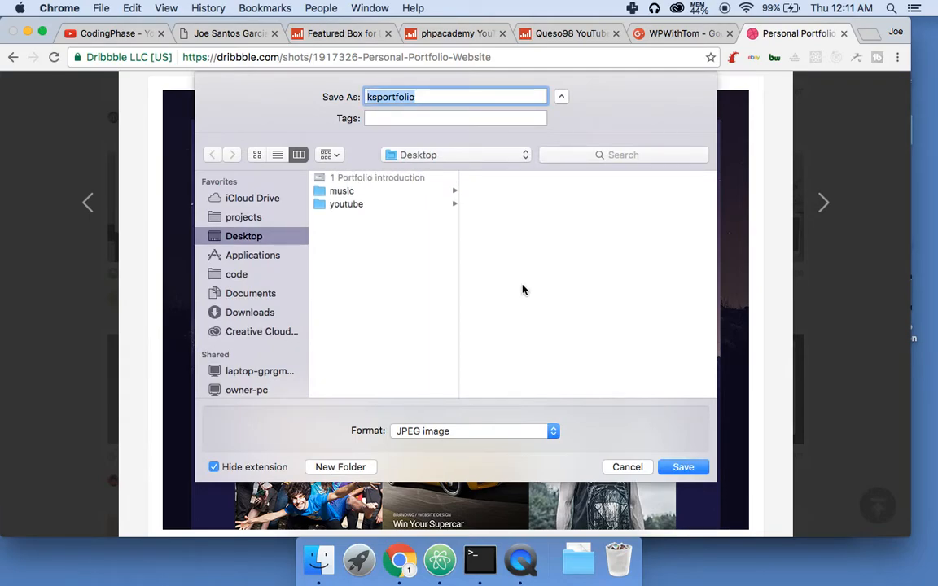
mouse_move(378, 204)
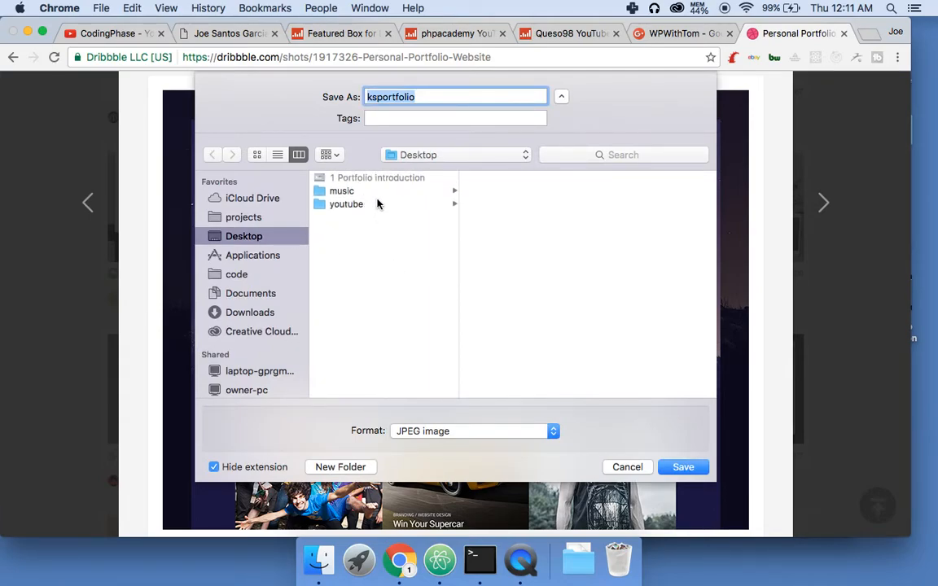
Step: Save the shot into a new img folder created inside projects/portfolio
click(244, 217)
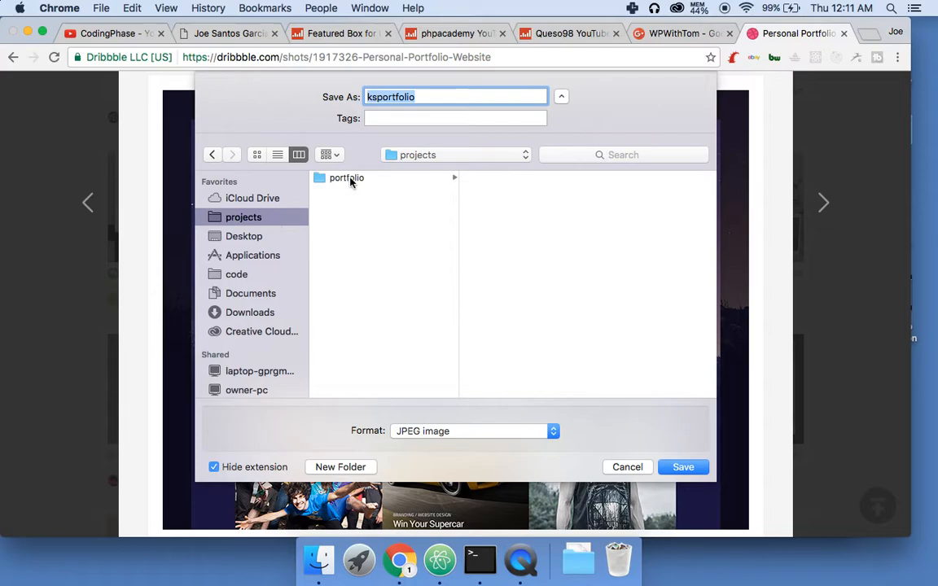
click(346, 177)
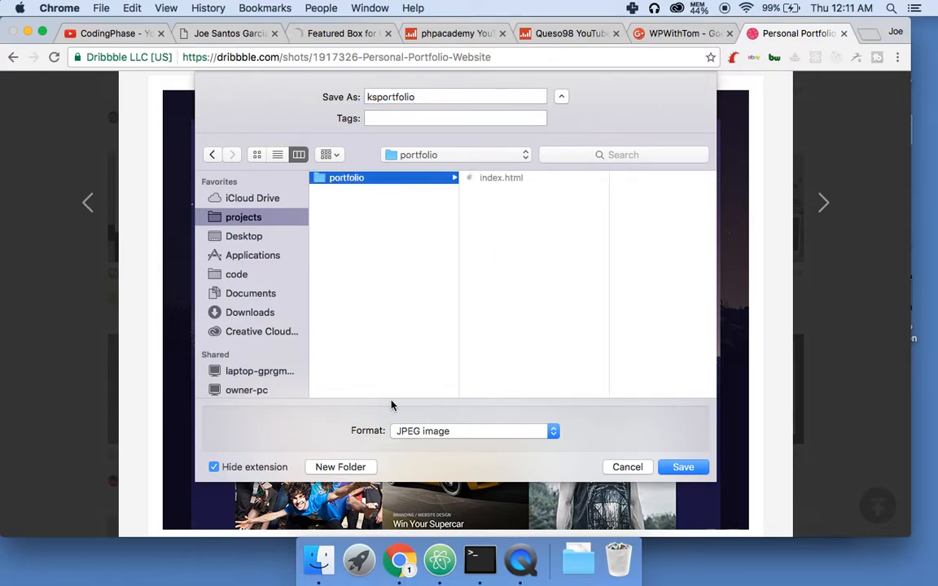
click(340, 466)
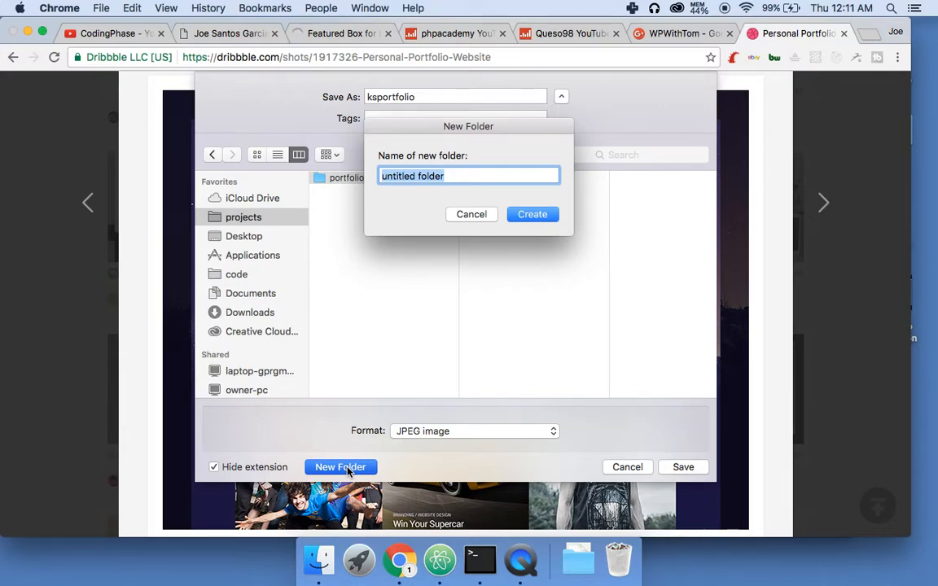
text(img)
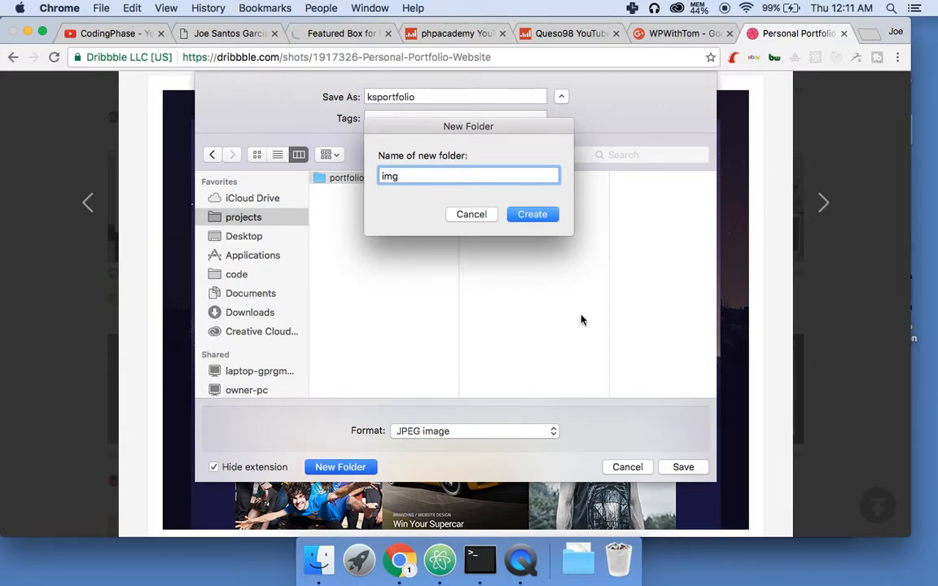
click(532, 214)
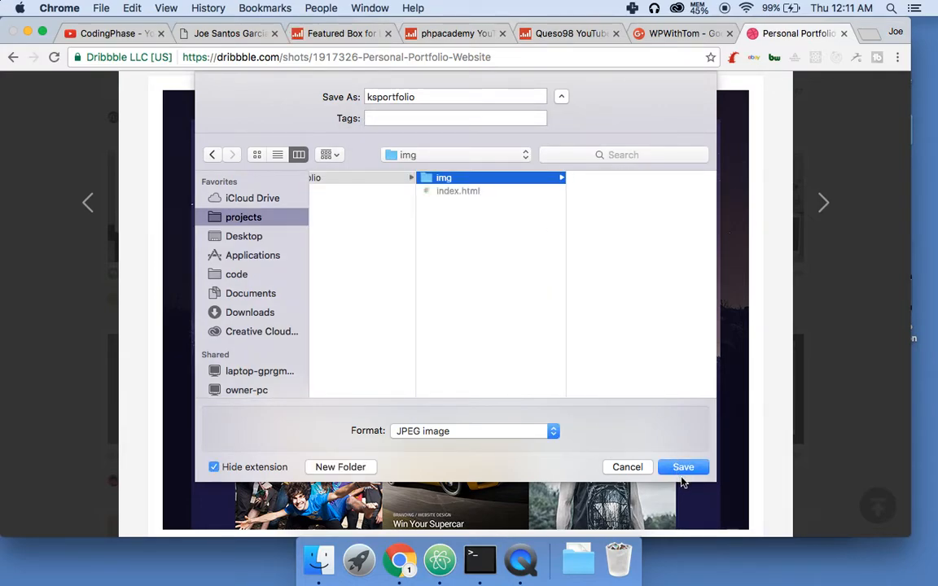
click(683, 467)
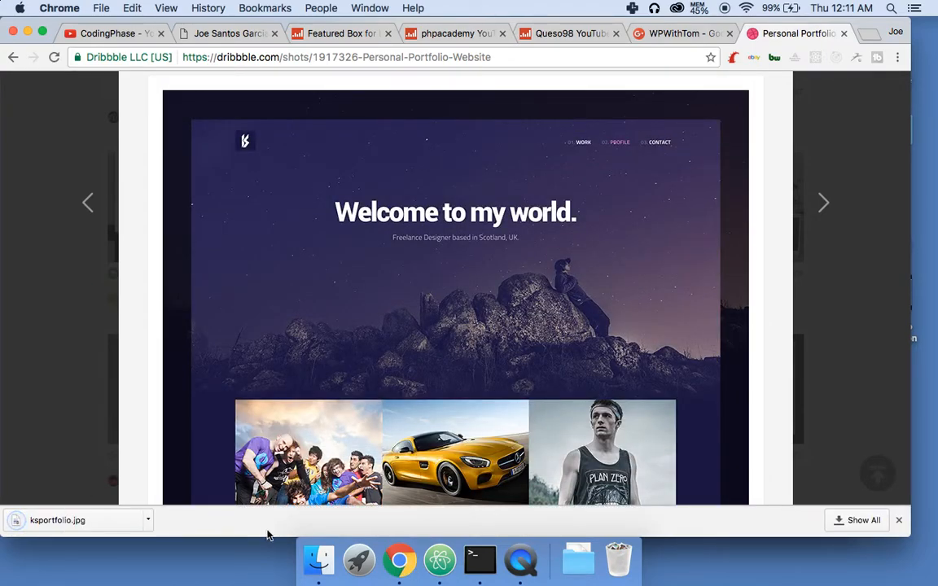
Step: Study ksportfolio.jpg in Preview, then bring the Chrome window forward again
click(13, 57)
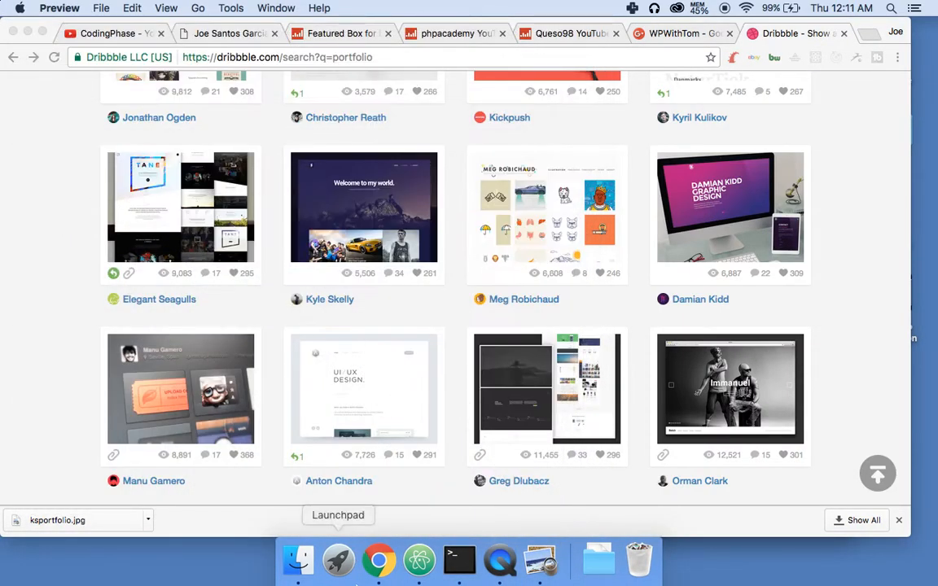
click(540, 559)
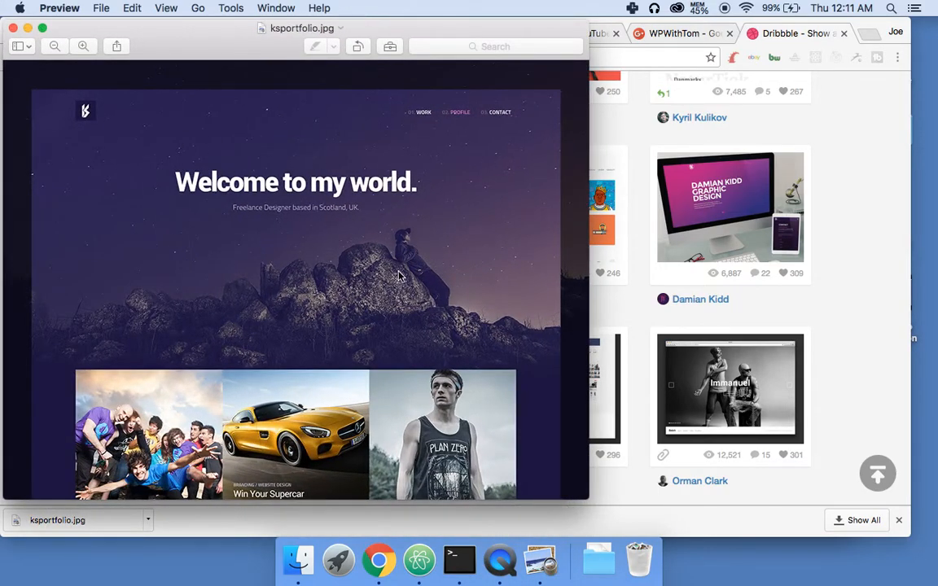
mouse_move(379, 560)
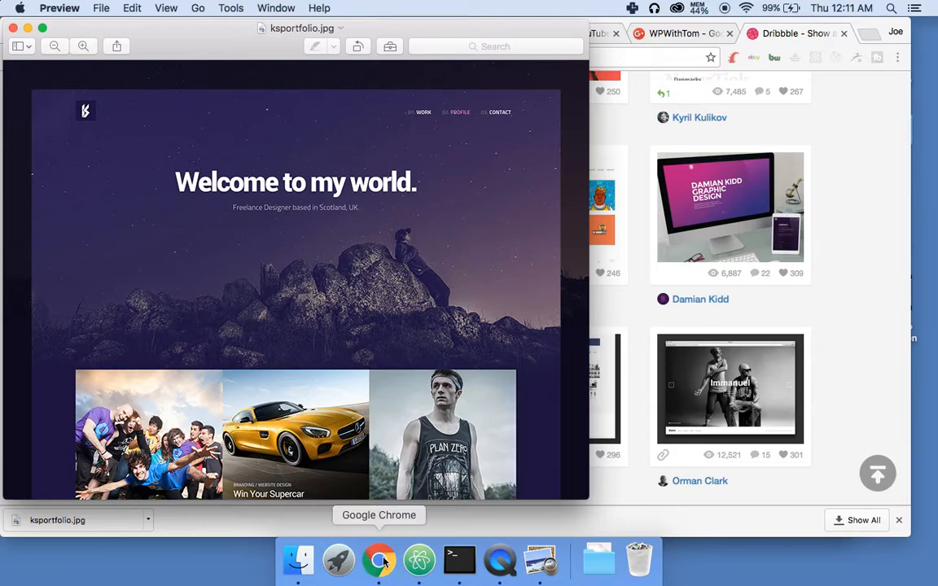
mouse_move(466, 155)
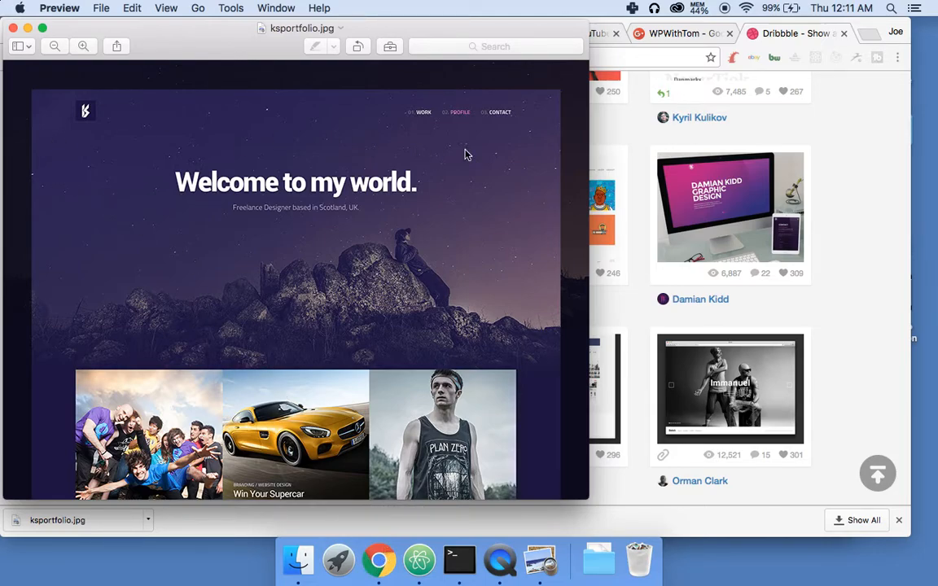
mouse_move(86, 114)
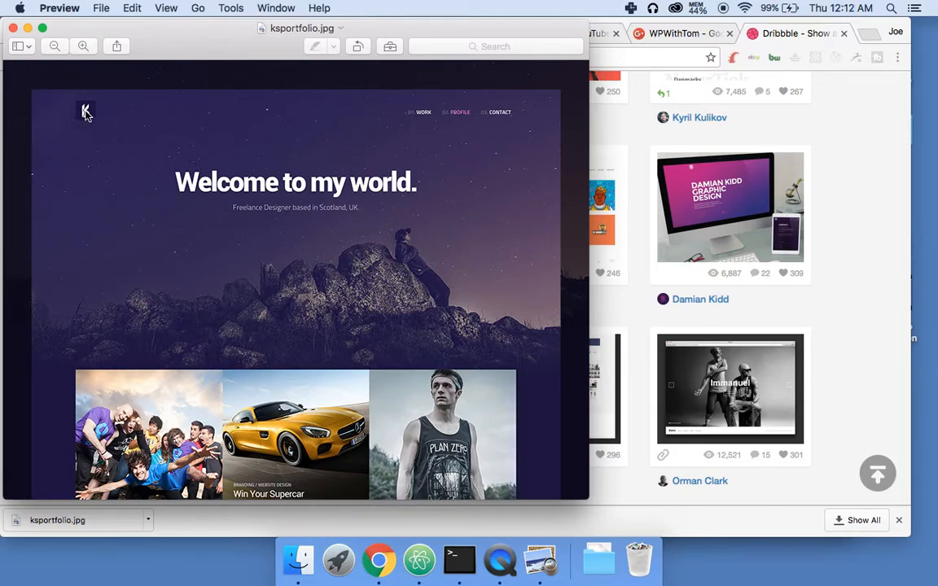
mouse_move(375, 131)
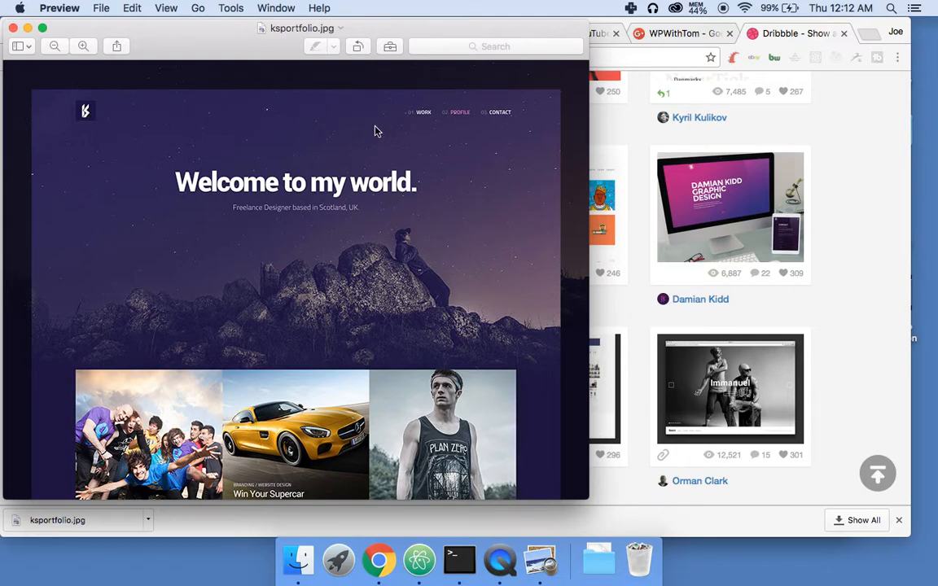
mouse_move(527, 113)
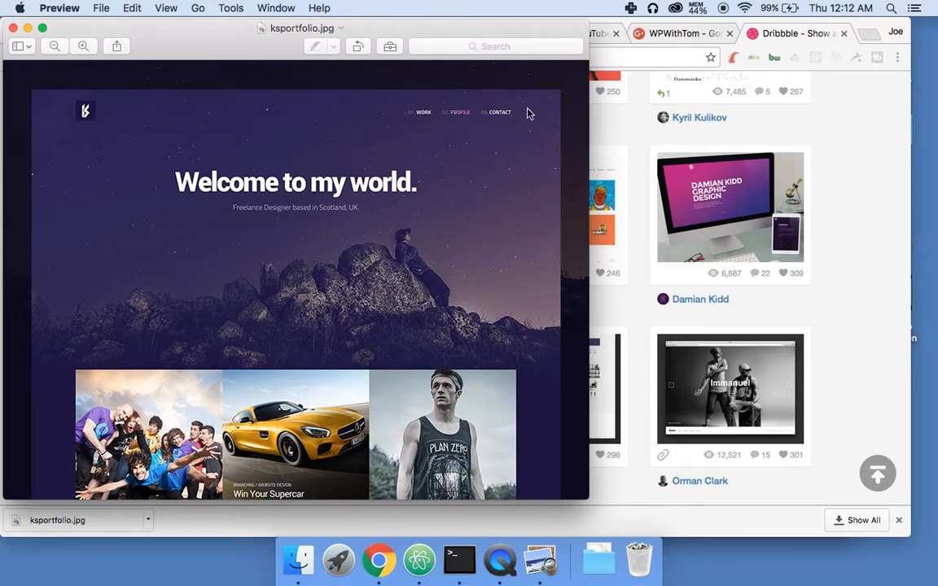
mouse_move(393, 198)
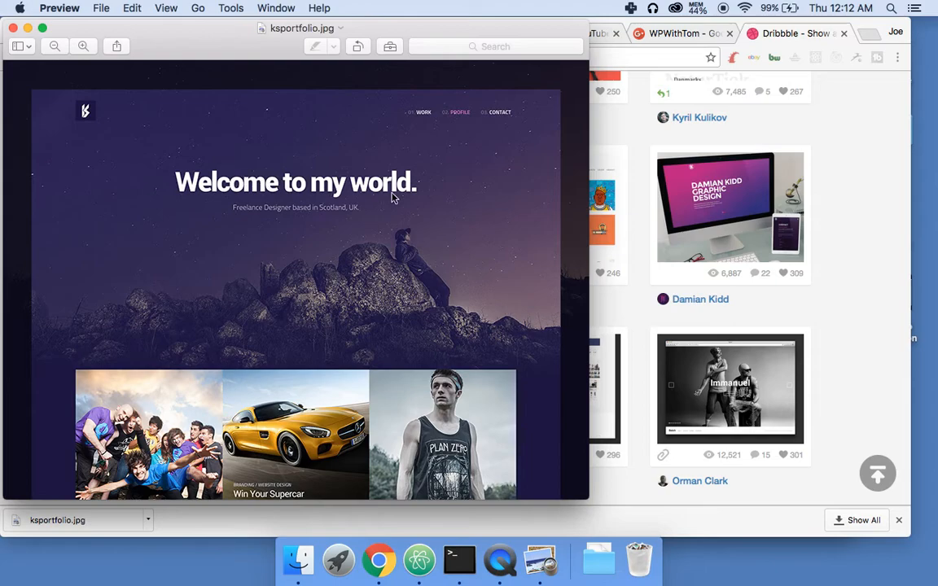
mouse_move(163, 388)
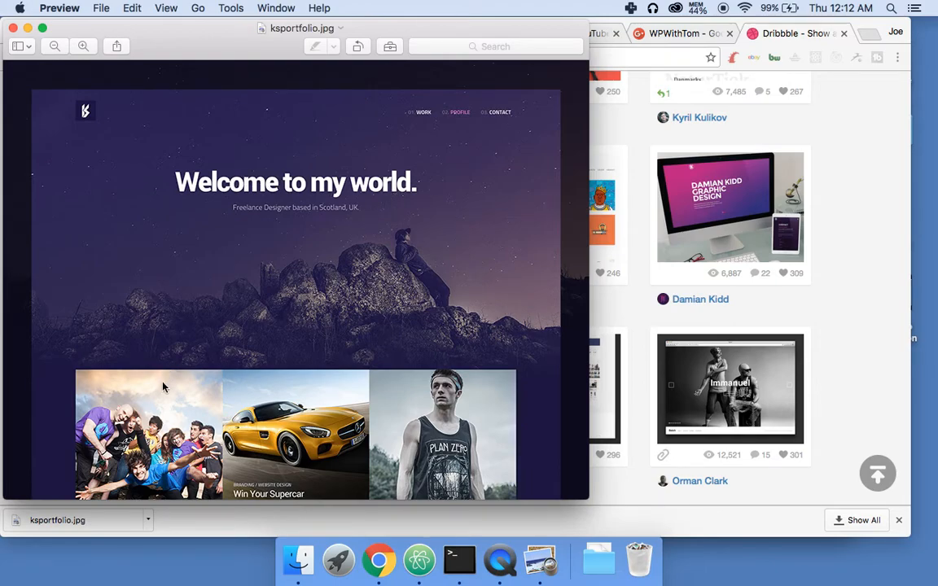
mouse_move(309, 422)
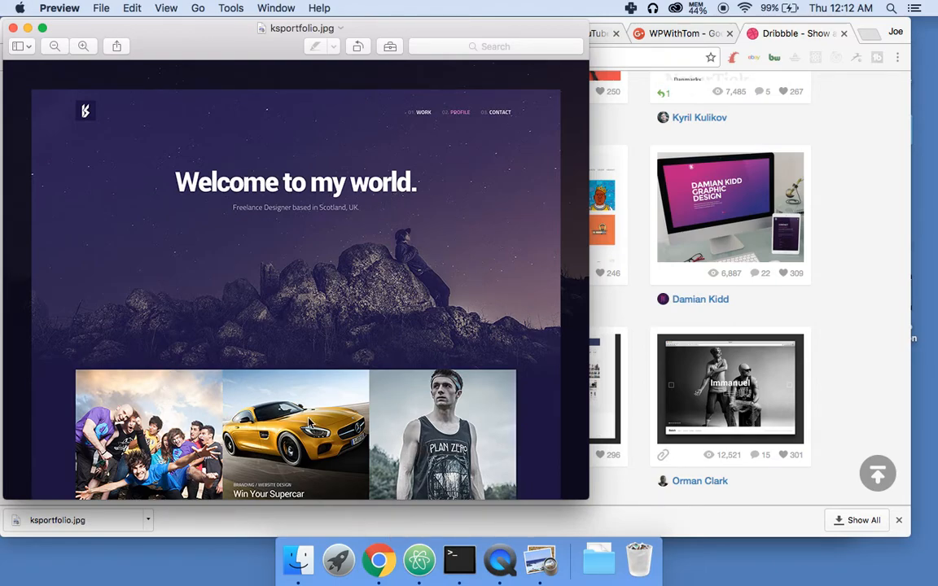
mouse_move(395, 439)
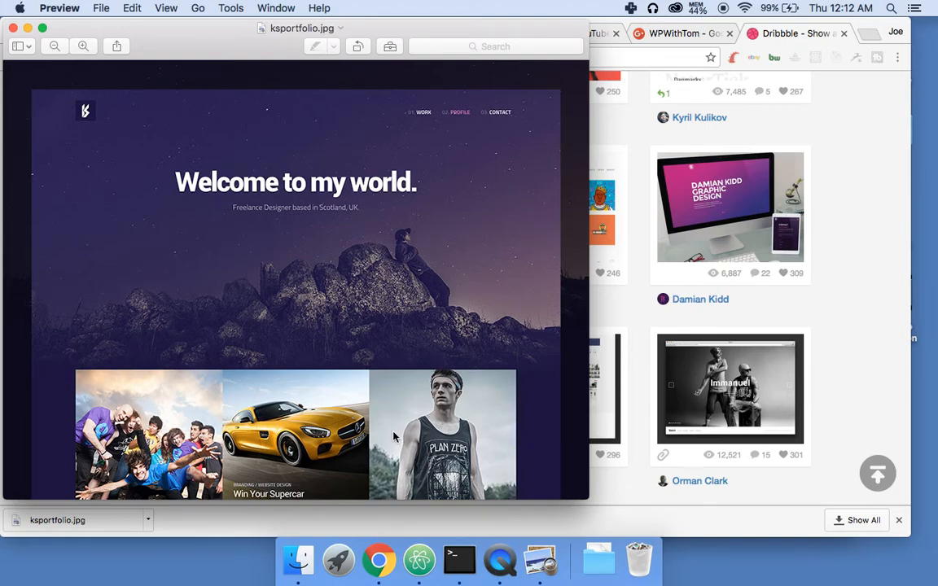
mouse_move(458, 559)
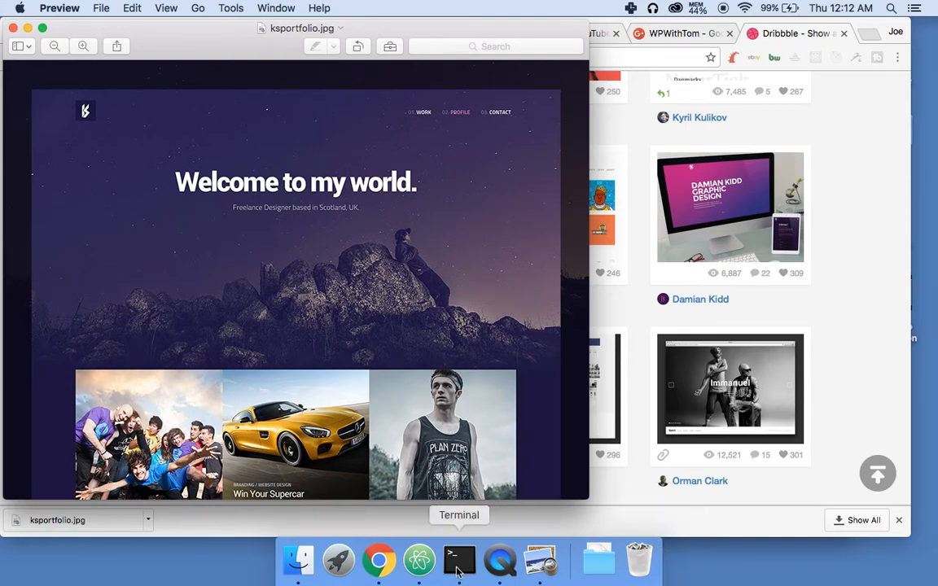
click(379, 559)
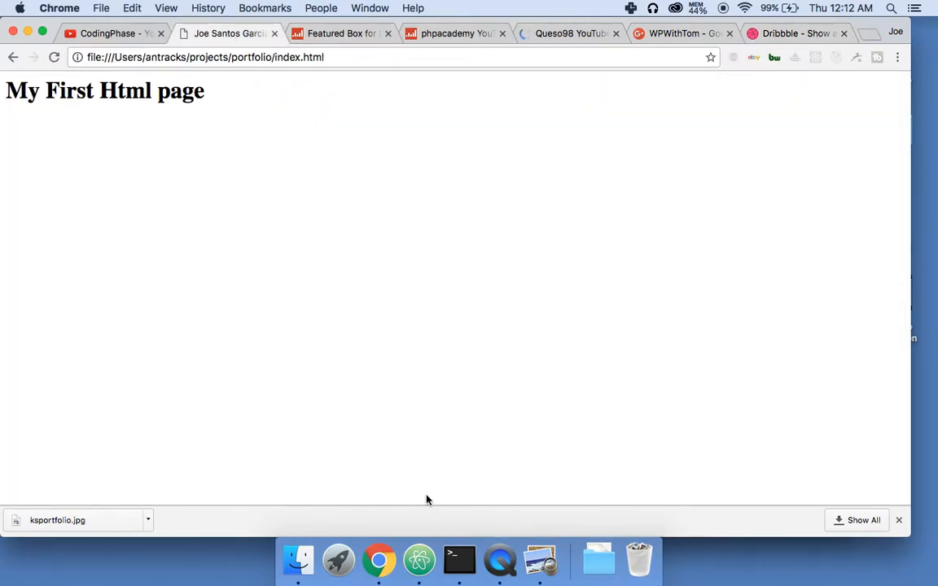
mouse_move(309, 282)
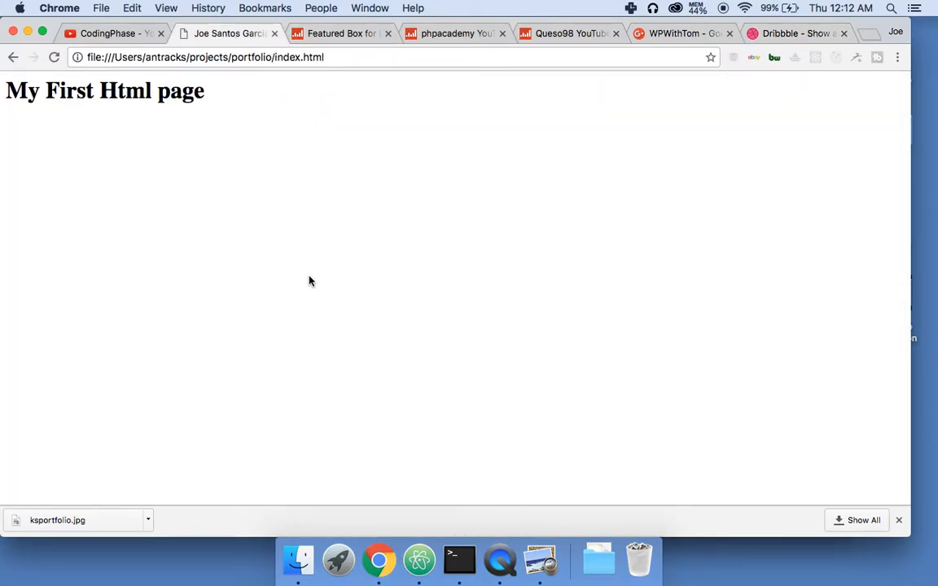
Step: Switch from the Chrome preview back to index.html in Atom
click(418, 559)
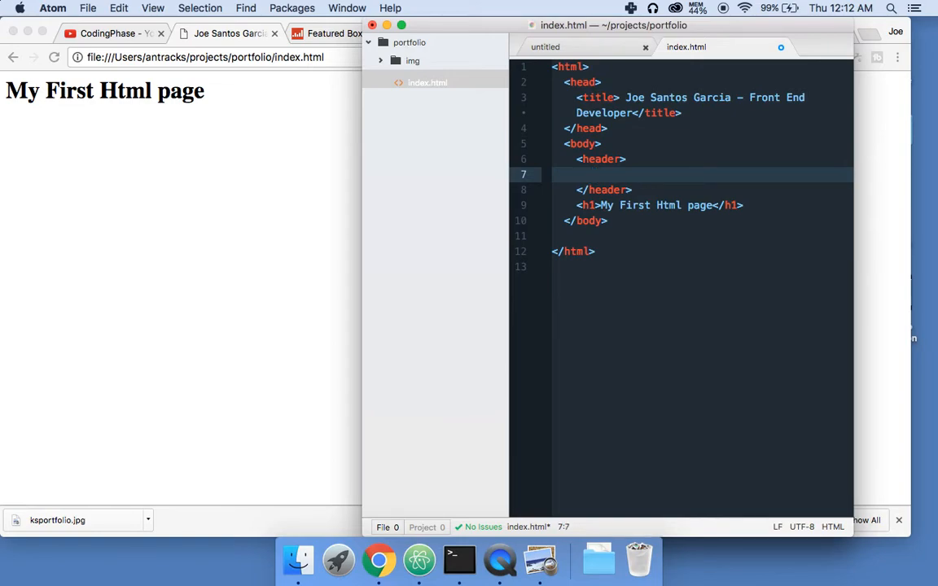
Step: Type <div id="logo">Logo</div> inside the header and place the caret below it
text(<div>)
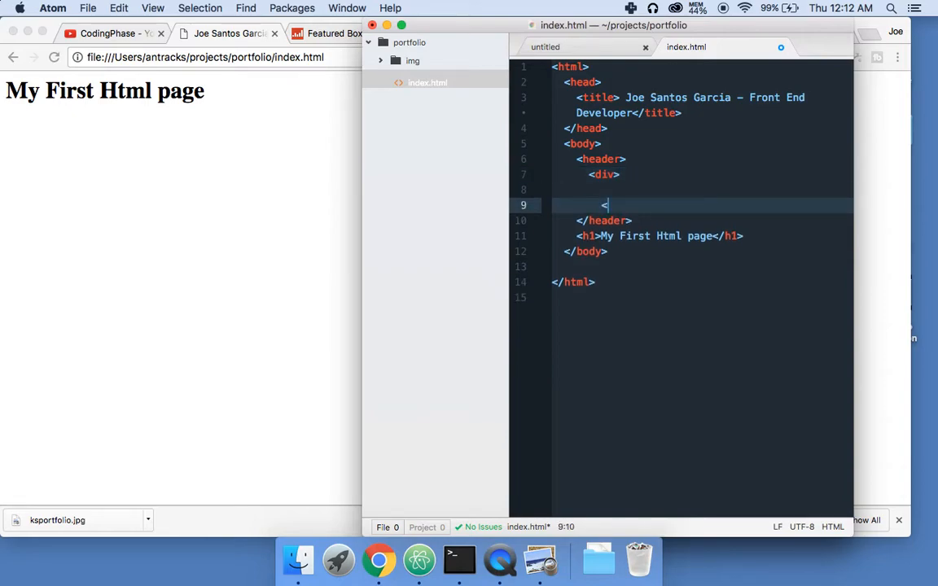
text(/div>)
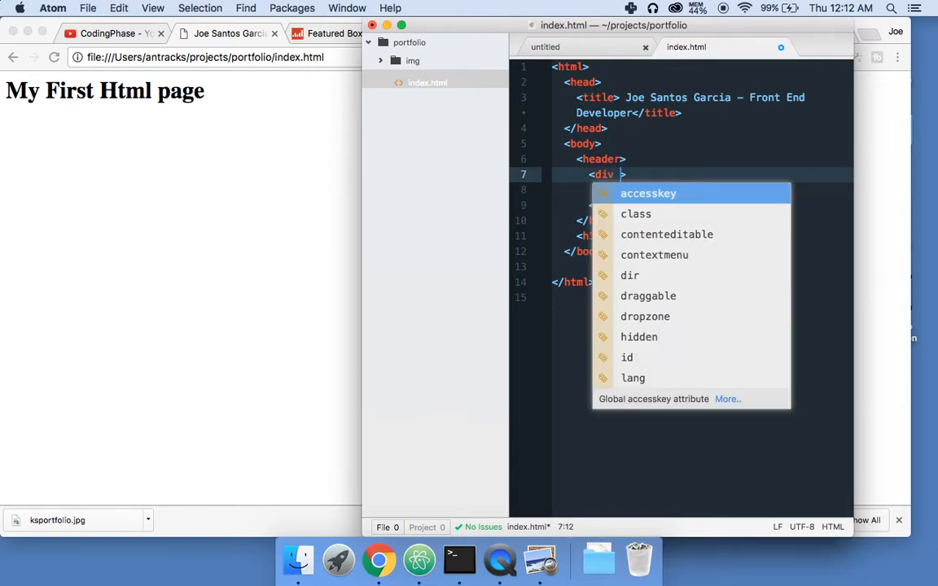
text(i)
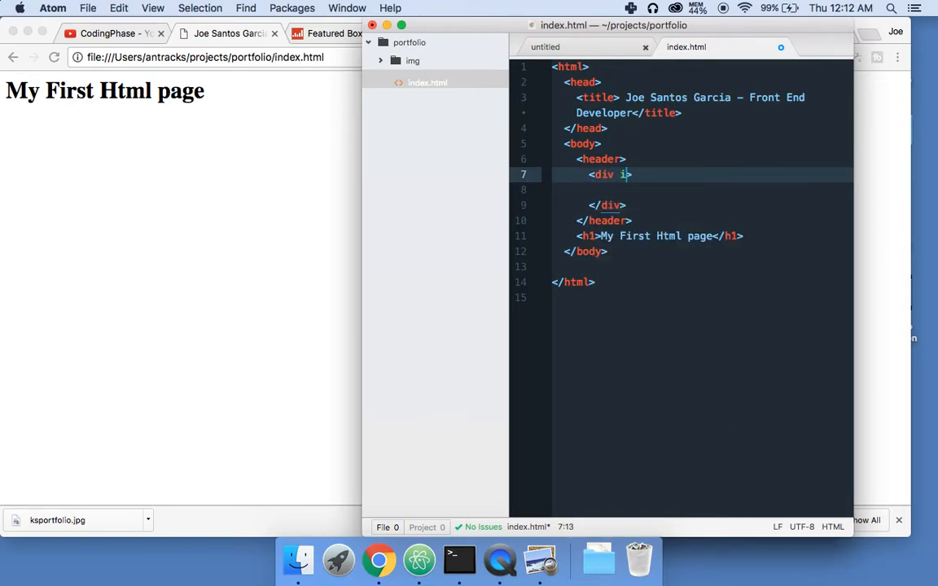
text(d="l")
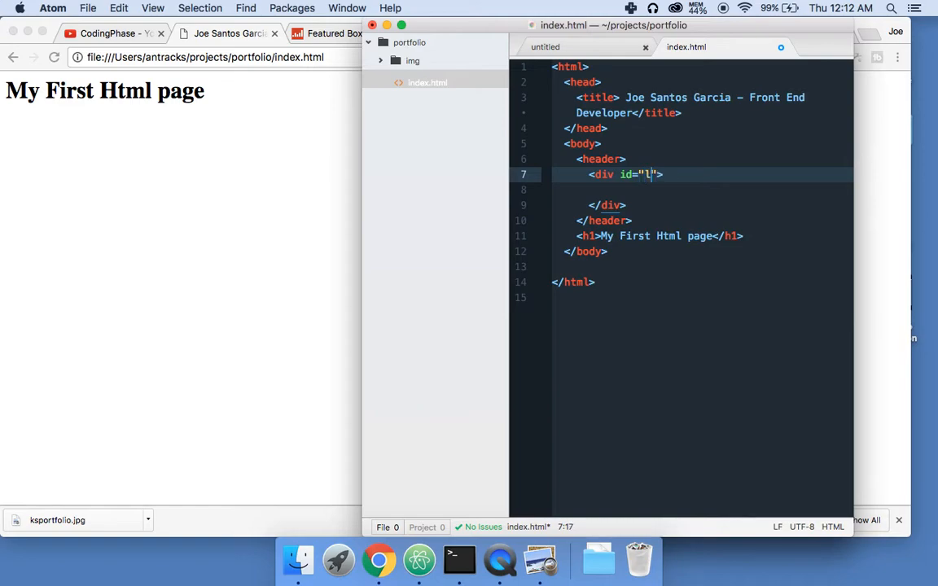
text(ogo)
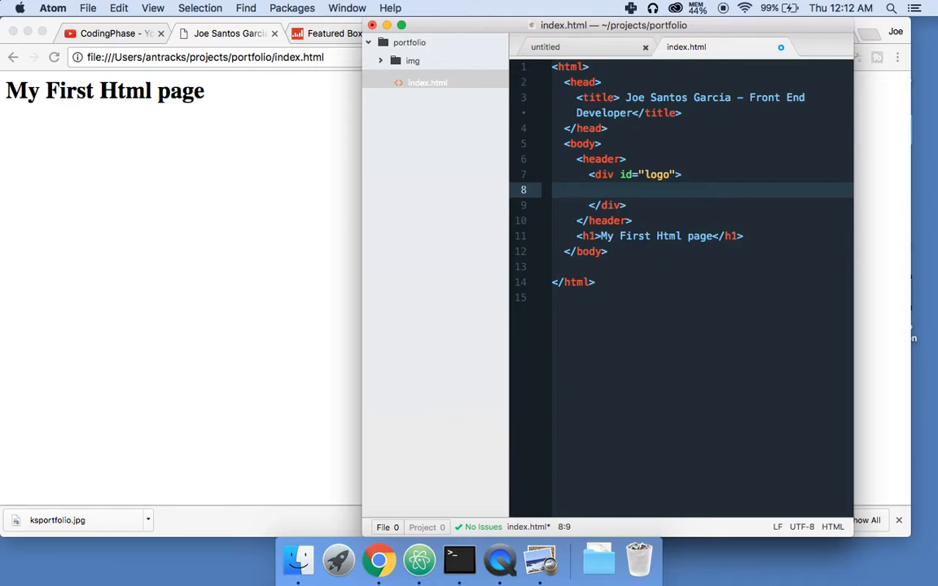
text(Logo)
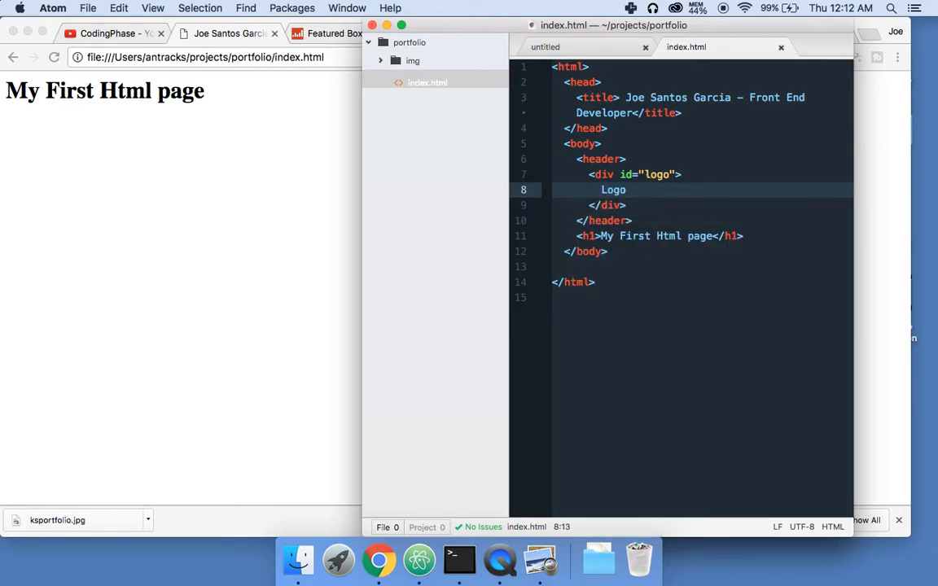
click(607, 174)
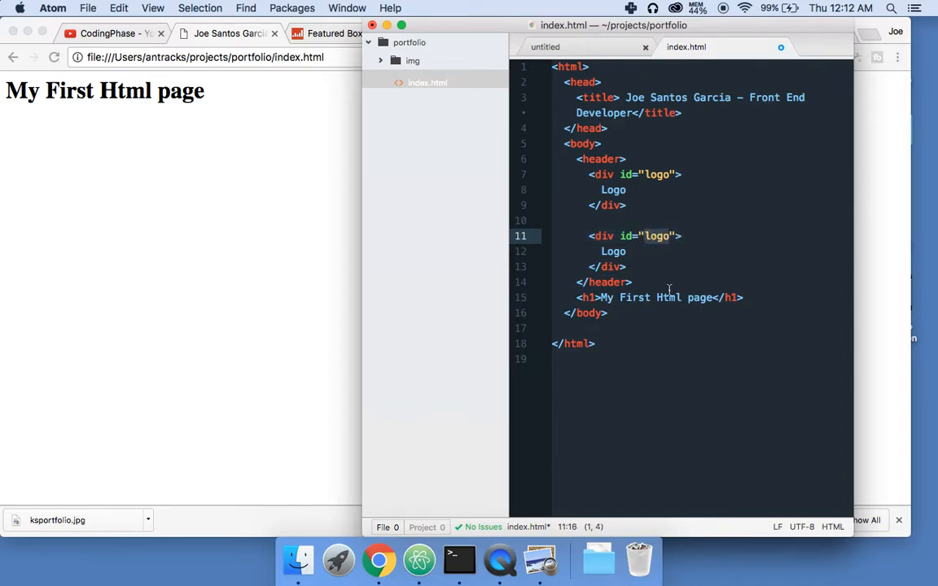
Step: Turn the copied logo div into <nav id="top-nav"> and start a link replacing Logo
text(right N)
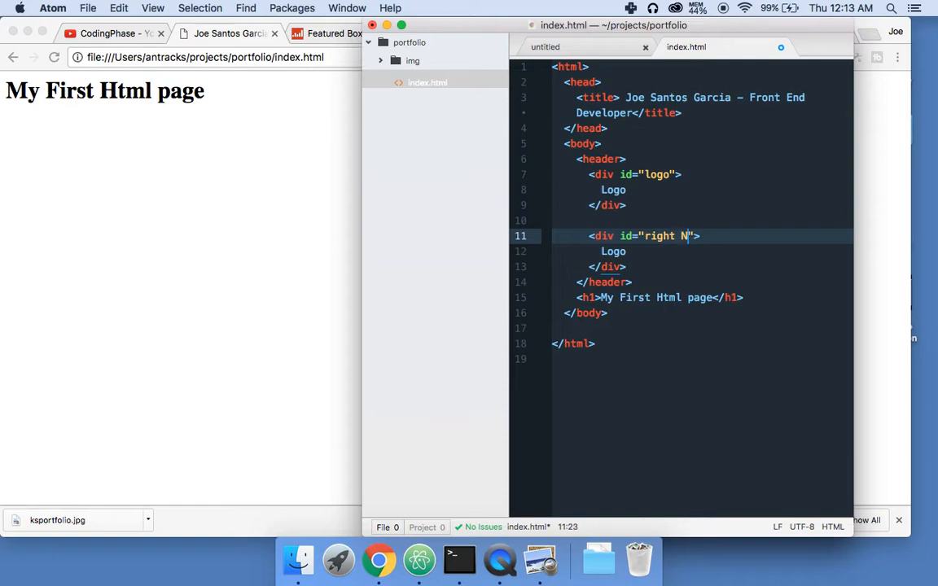
text(-na)
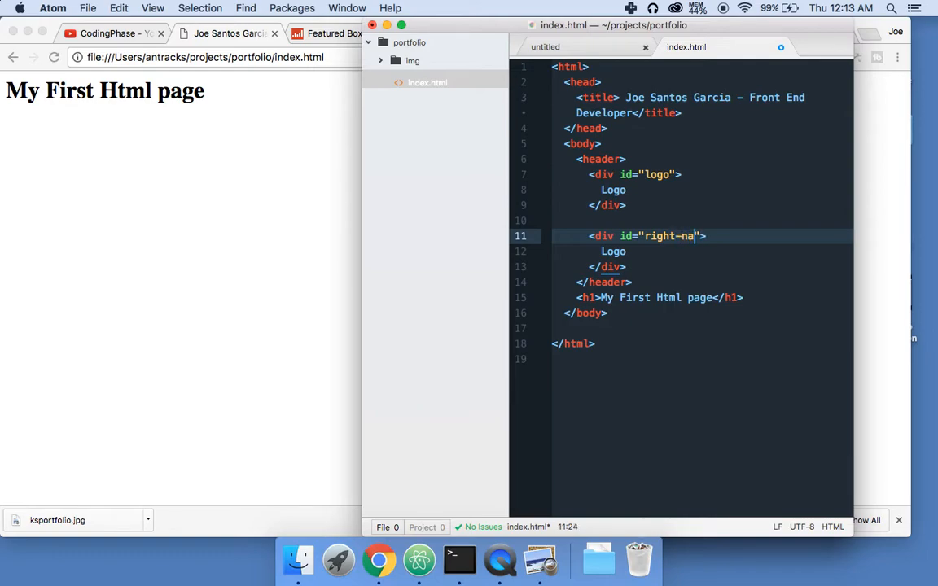
text(top)
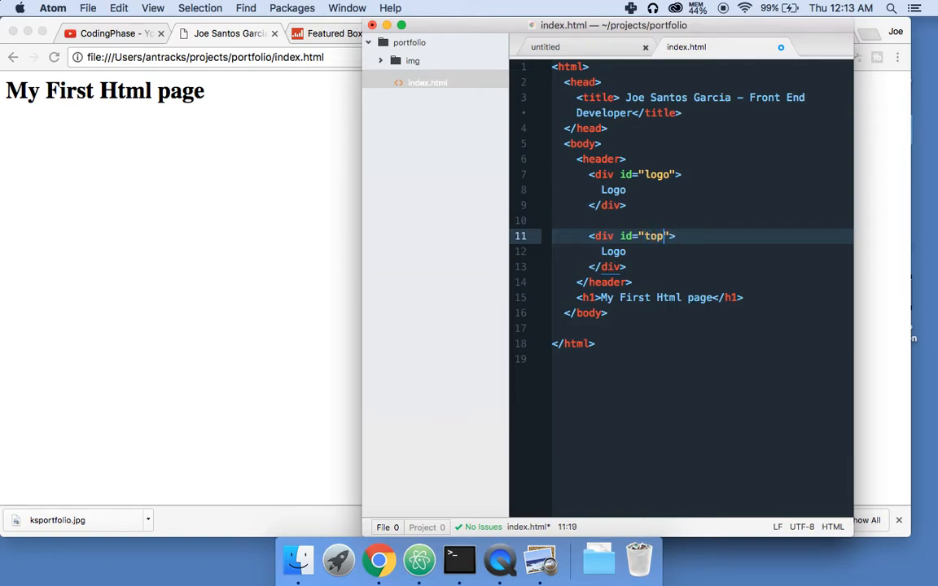
text(-nam)
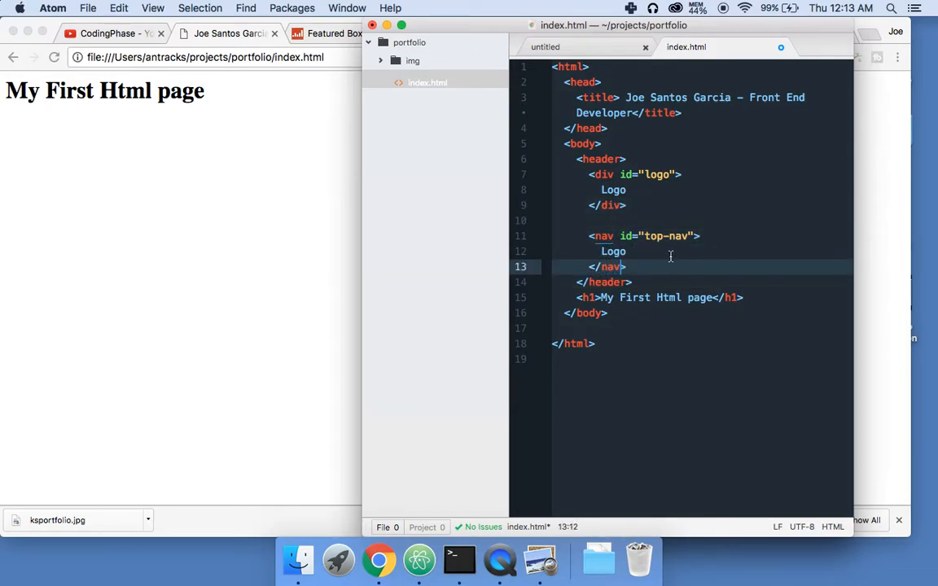
click(612, 250)
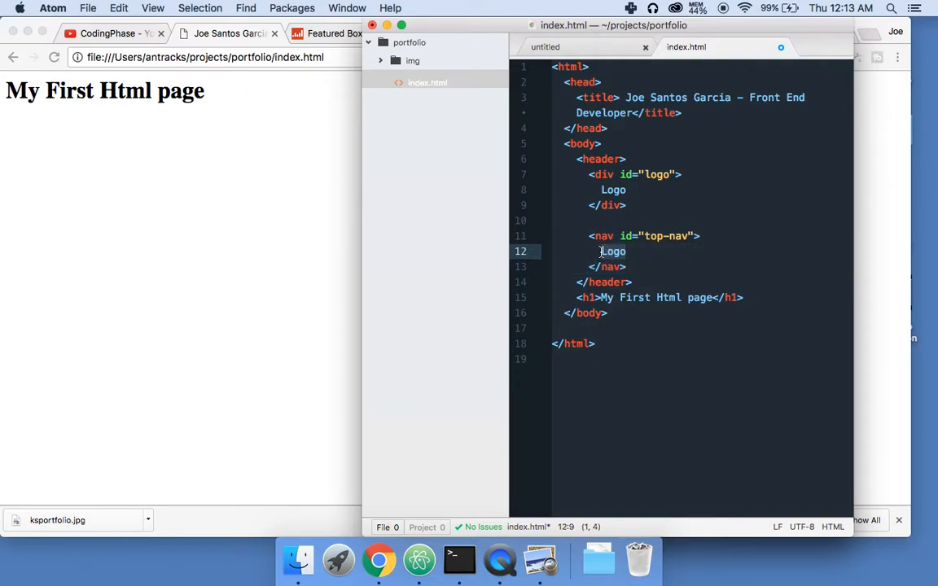
text(<a href=")
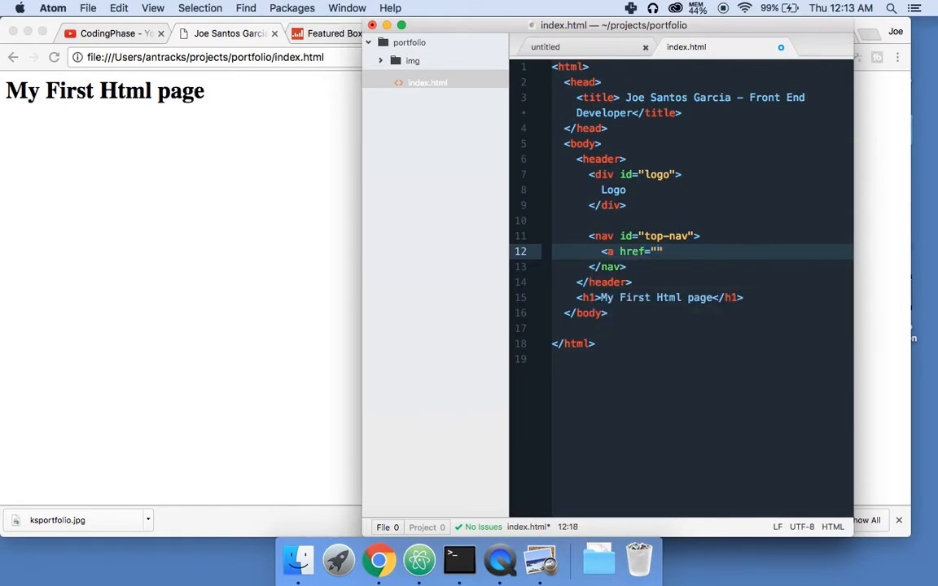
Step: Complete the About link to about.html and add a Work link to work.html
text(about.)
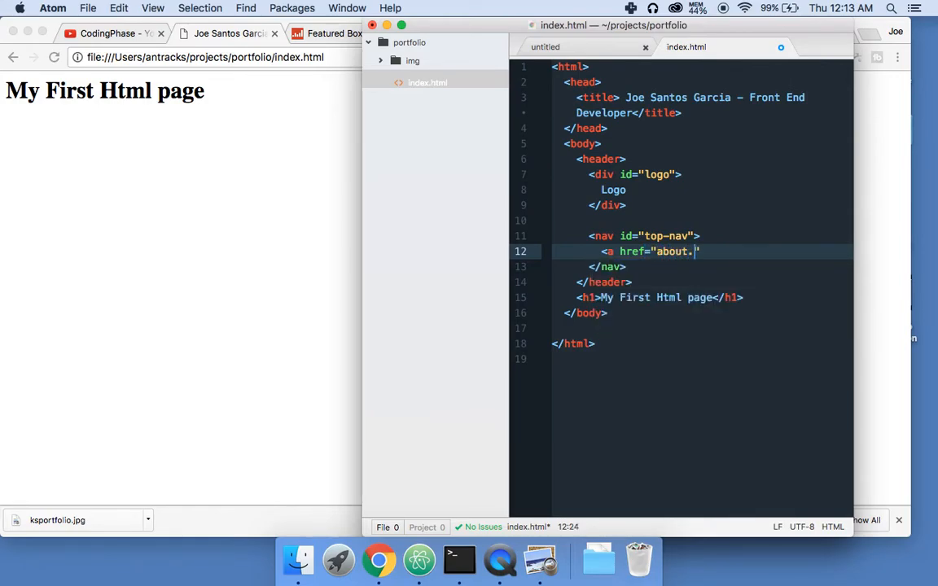
text(html)
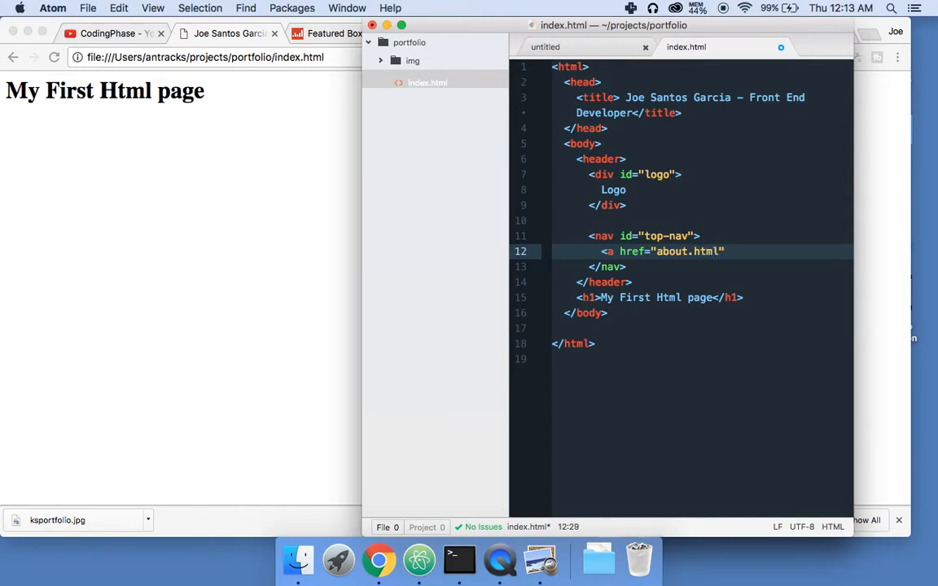
text(>)
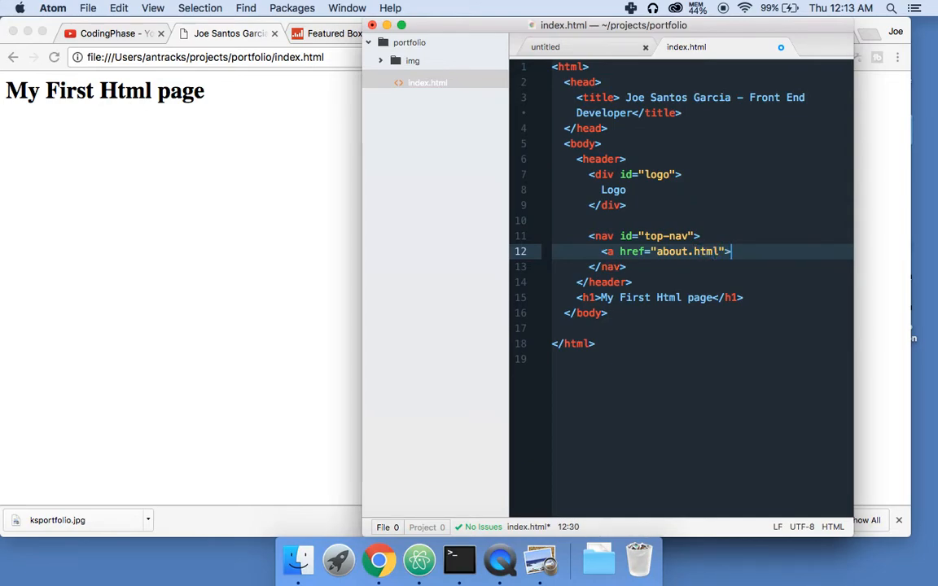
text(About)
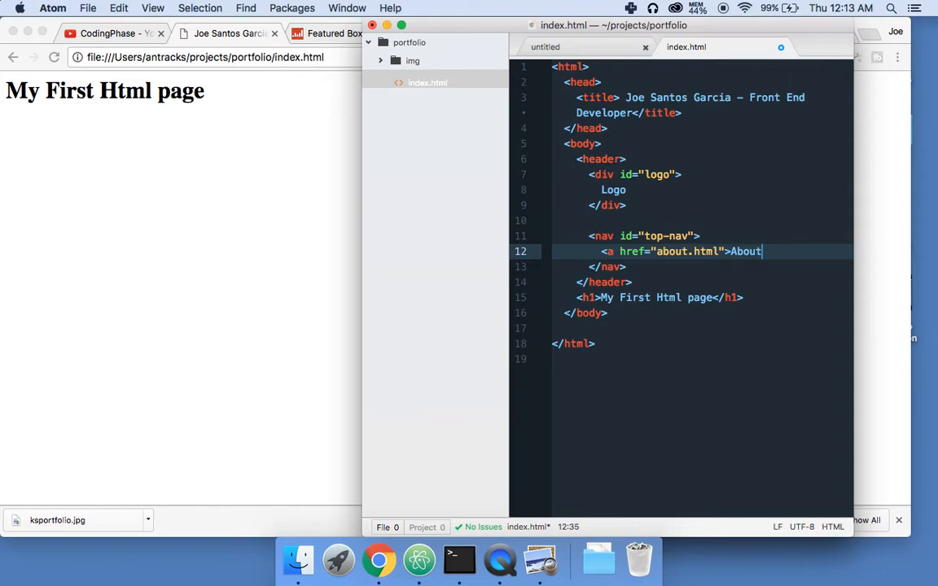
text(</a>)
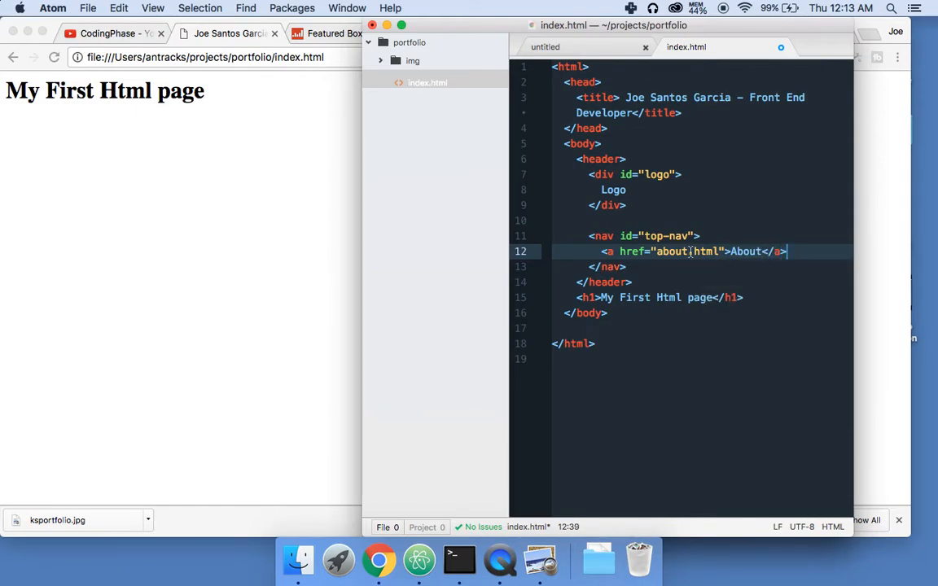
text(<a href="a)
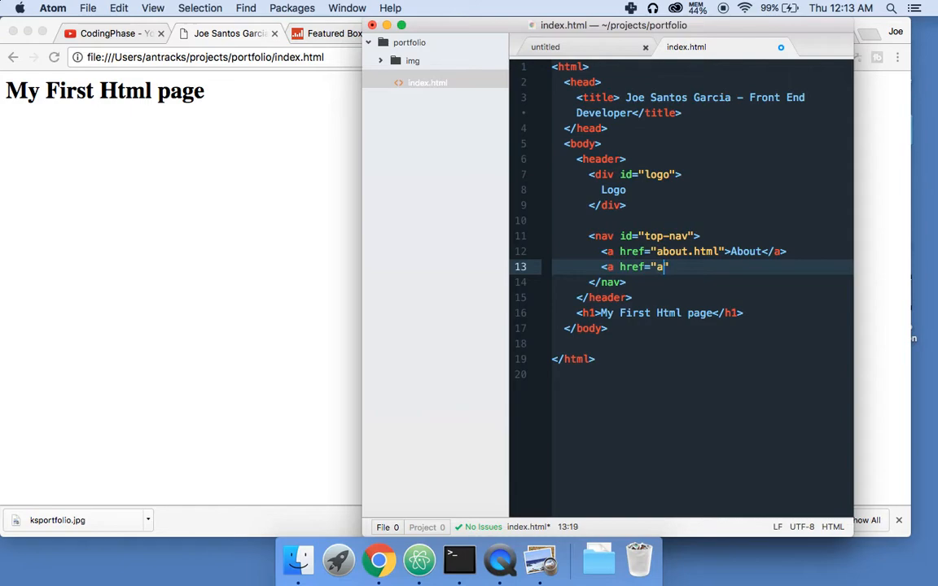
text(work)
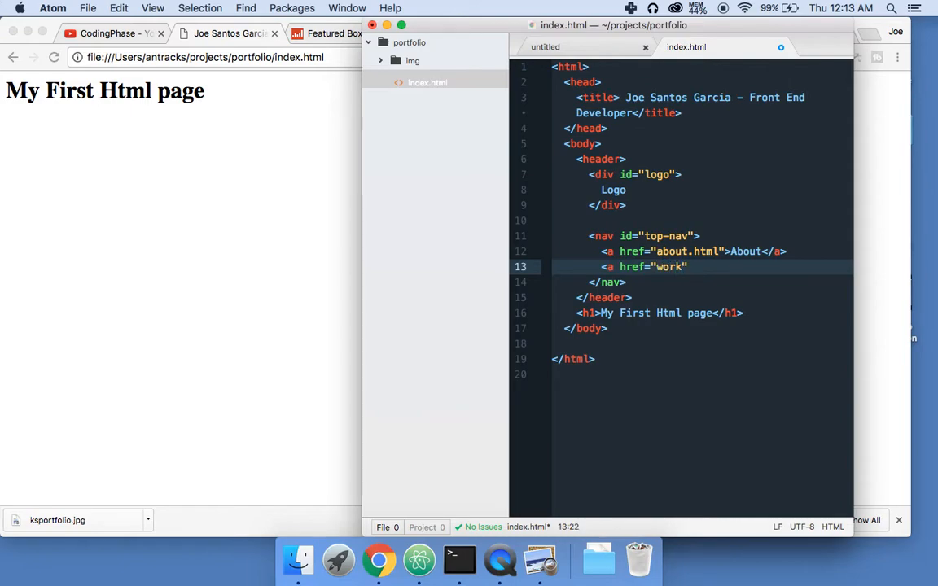
text(.html)
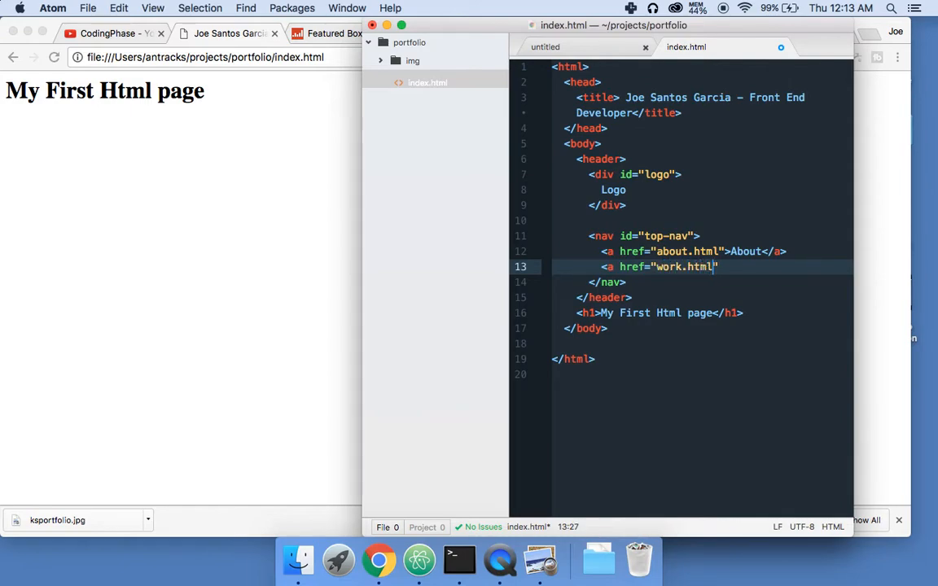
text(>)
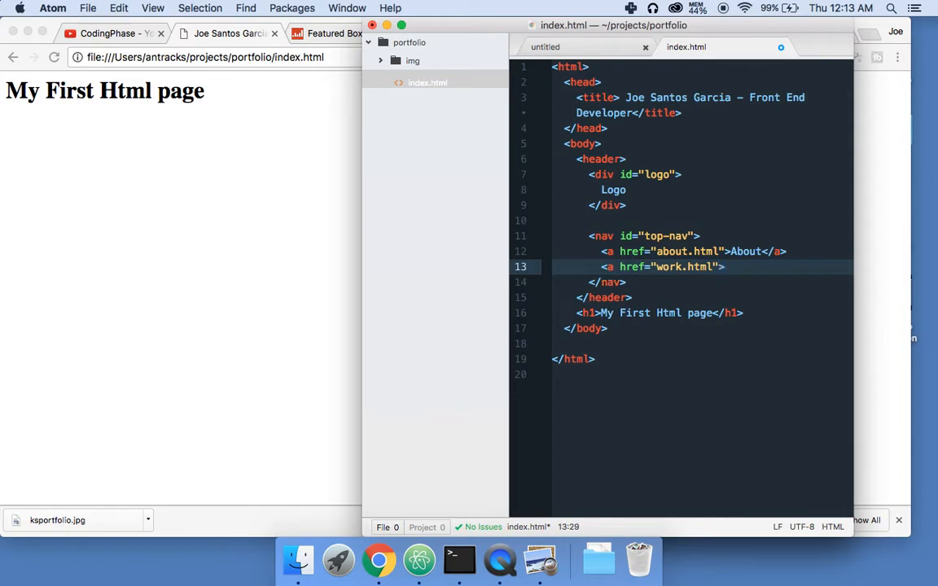
text(Work)
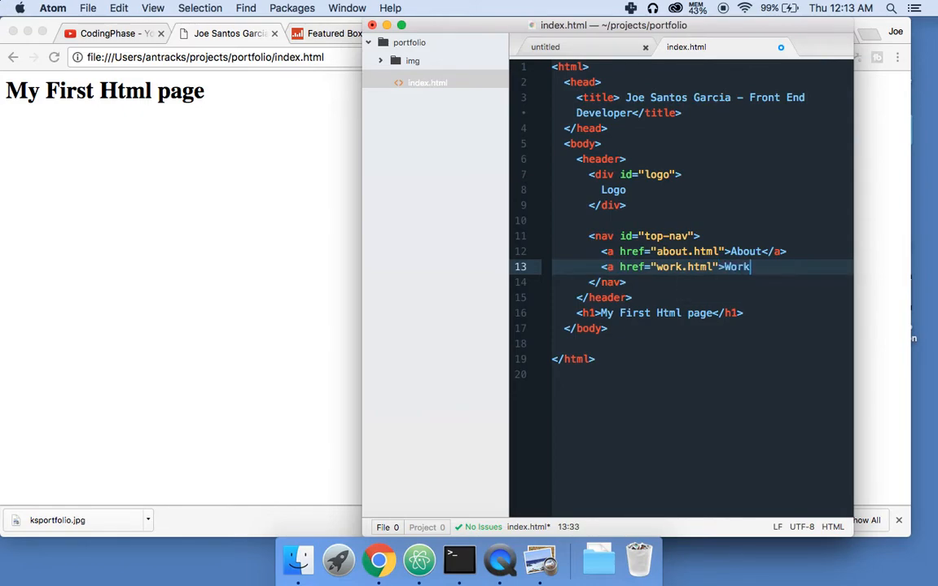
text(</a>)
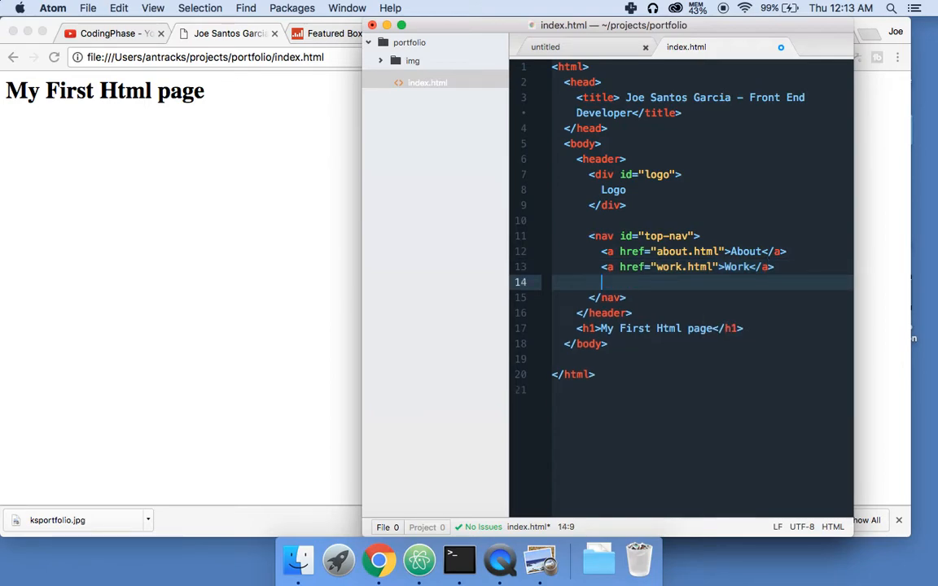
Step: Add a Contact link pointing to contact.html in the top-nav
text(<a)
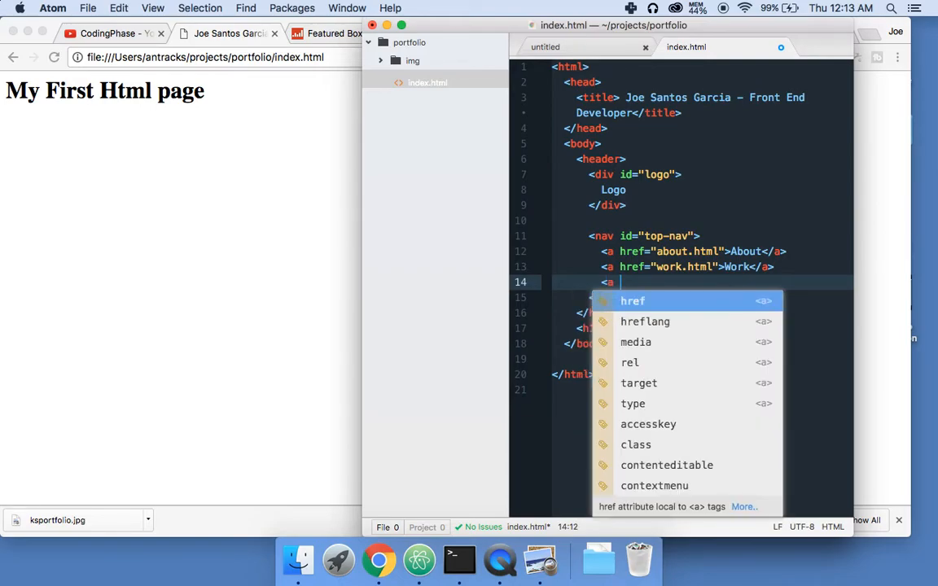
text(href=")
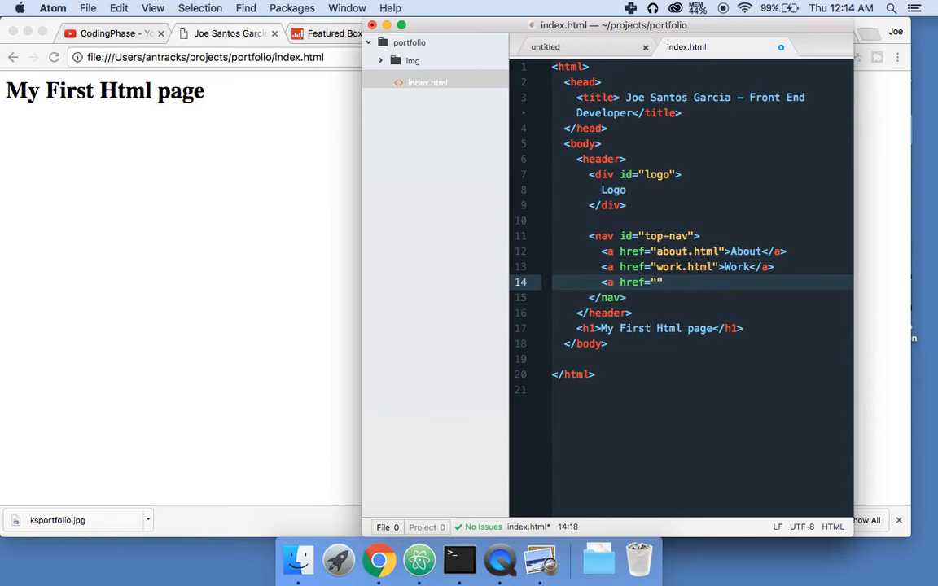
text(contact.)
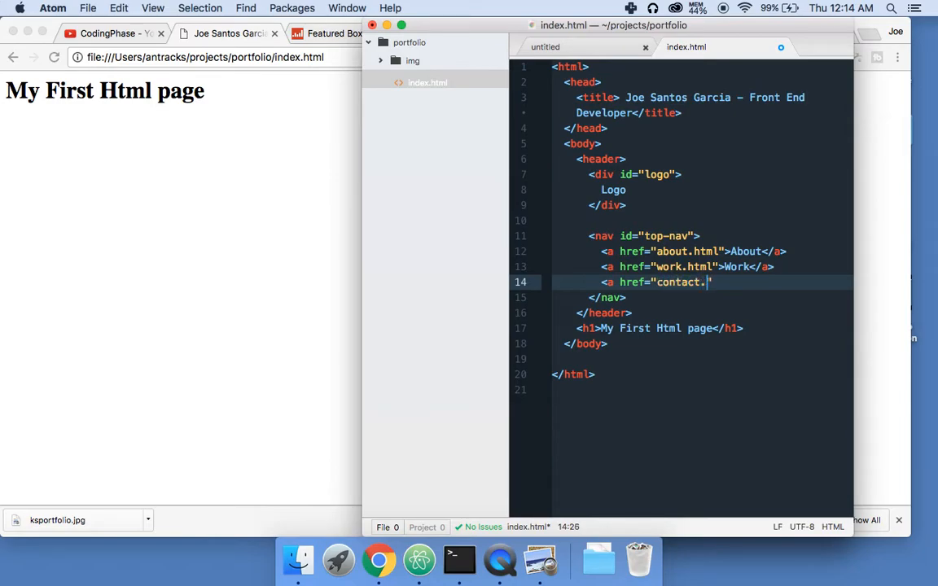
text(html">)
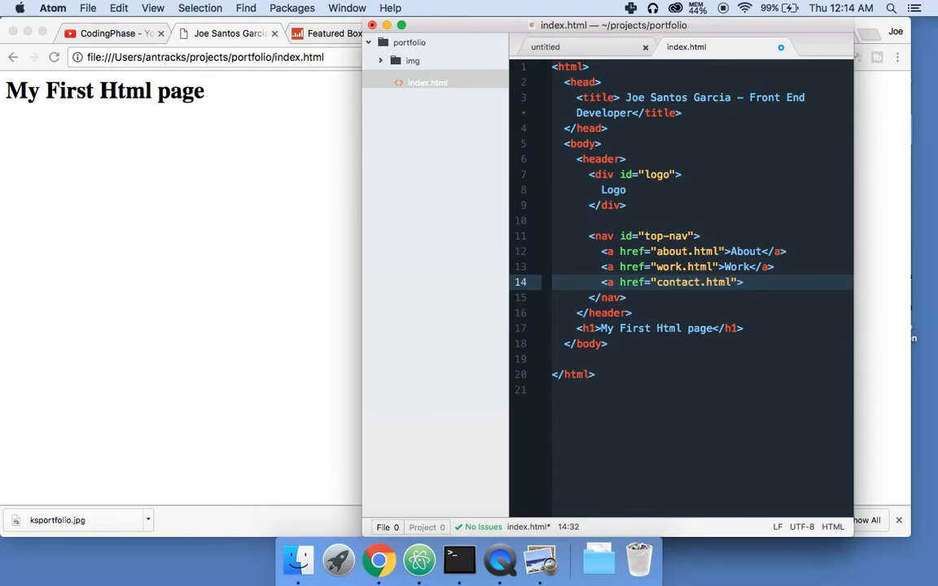
text(Contact)
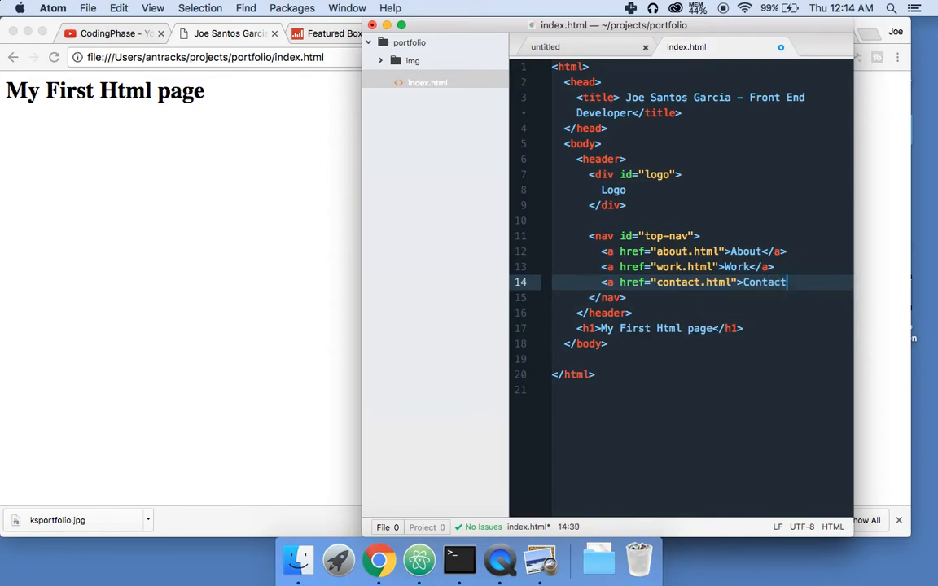
text(</a>)
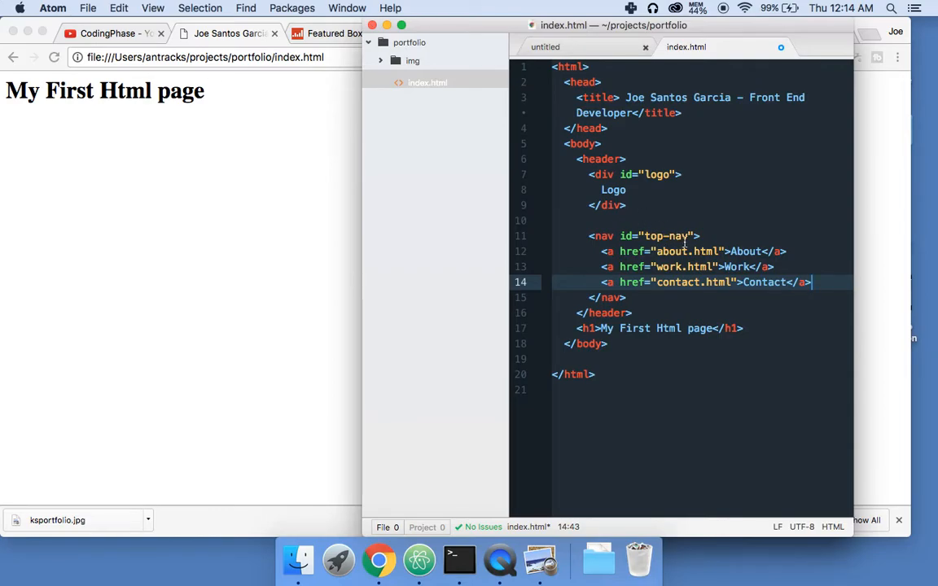
Step: Reload the Chrome preview to see Logo and About, Work, Contact links, then return to Atom
click(380, 560)
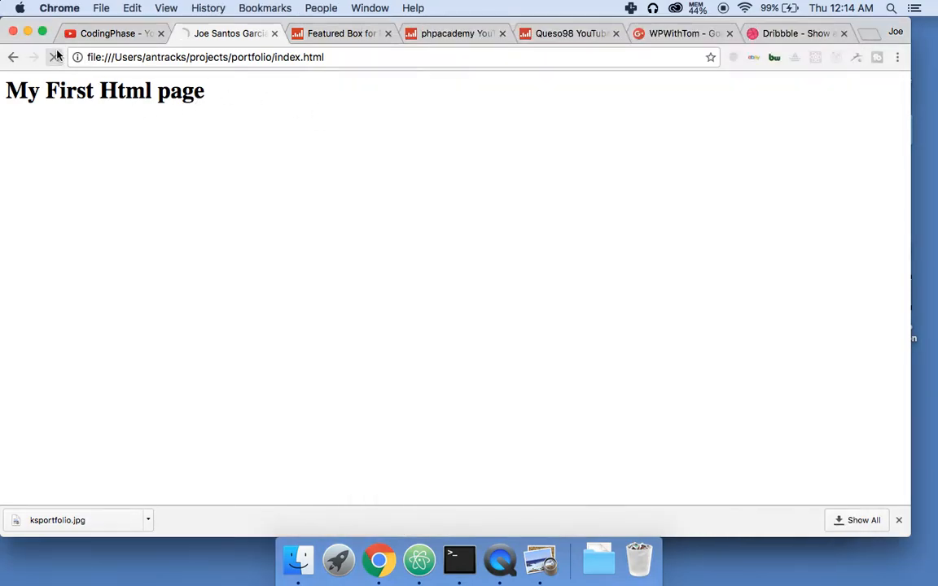
click(54, 57)
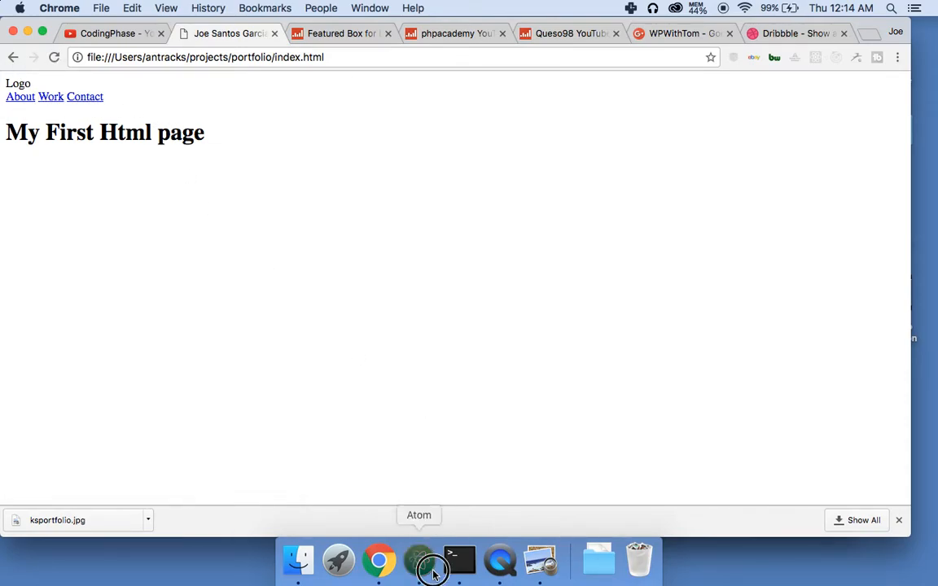
click(418, 560)
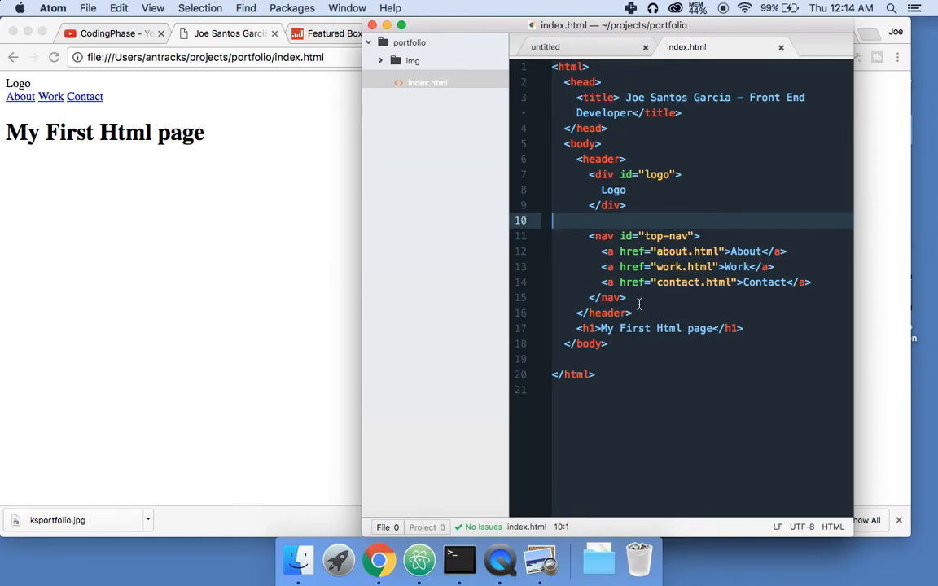
Step: Remove the My First Html h1 line after the header, then return to the Chrome preview
click(631, 313)
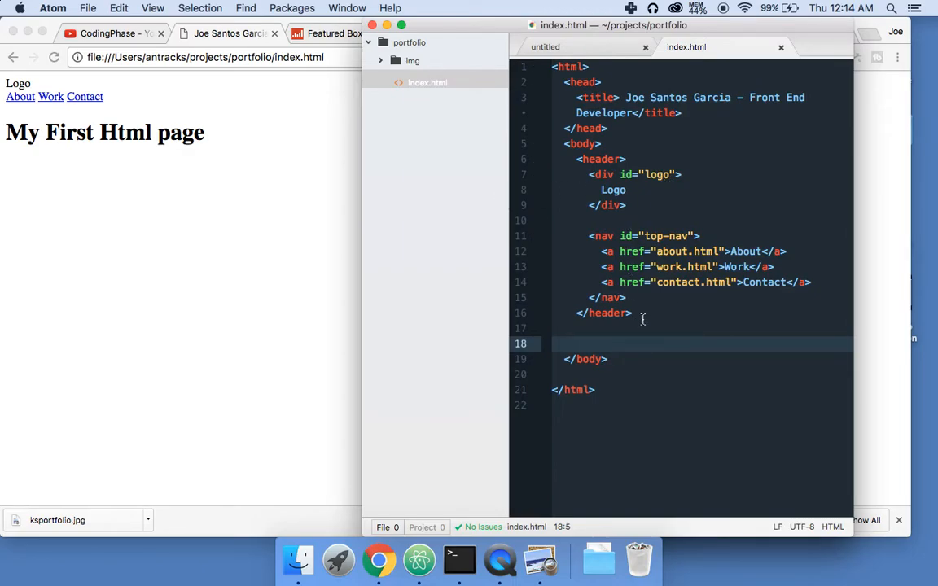
click(633, 313)
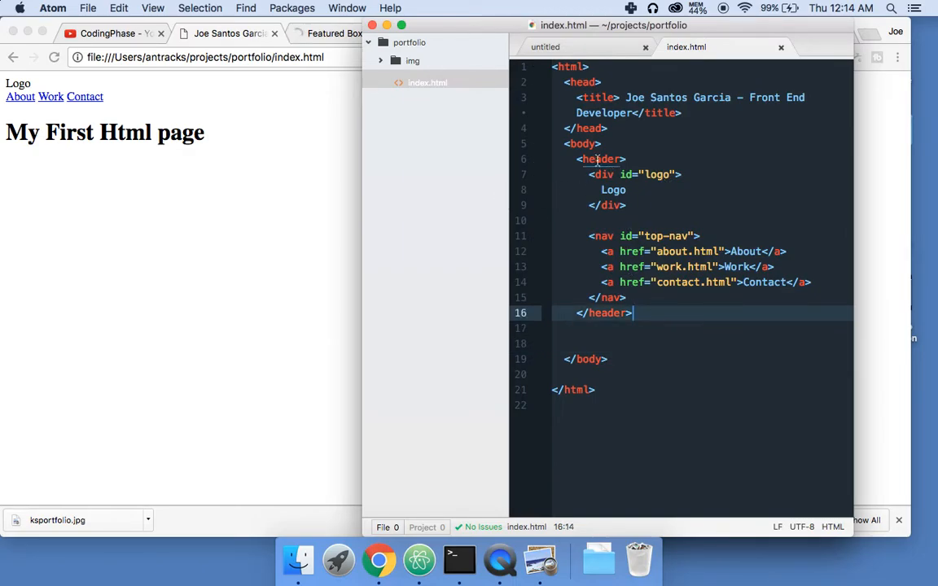
mouse_move(343, 151)
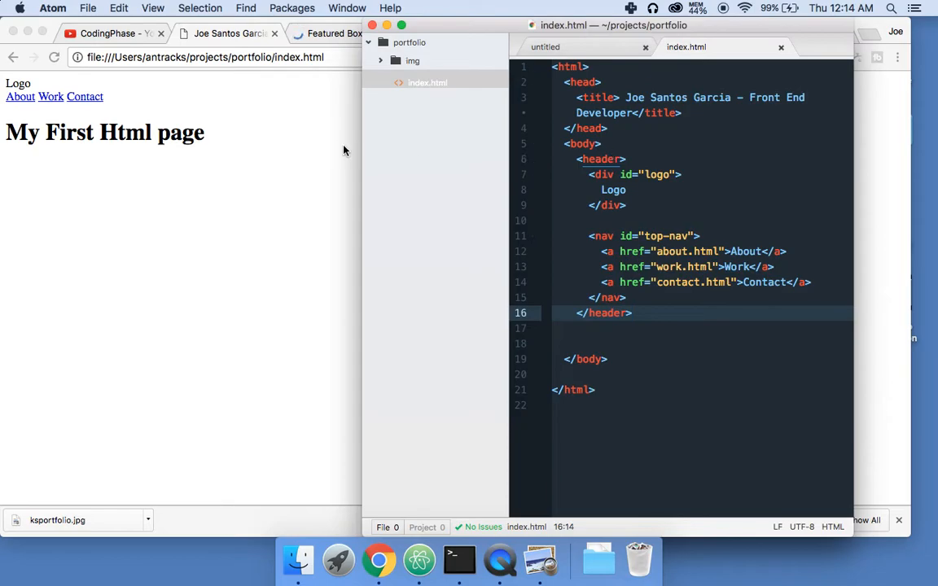
click(602, 144)
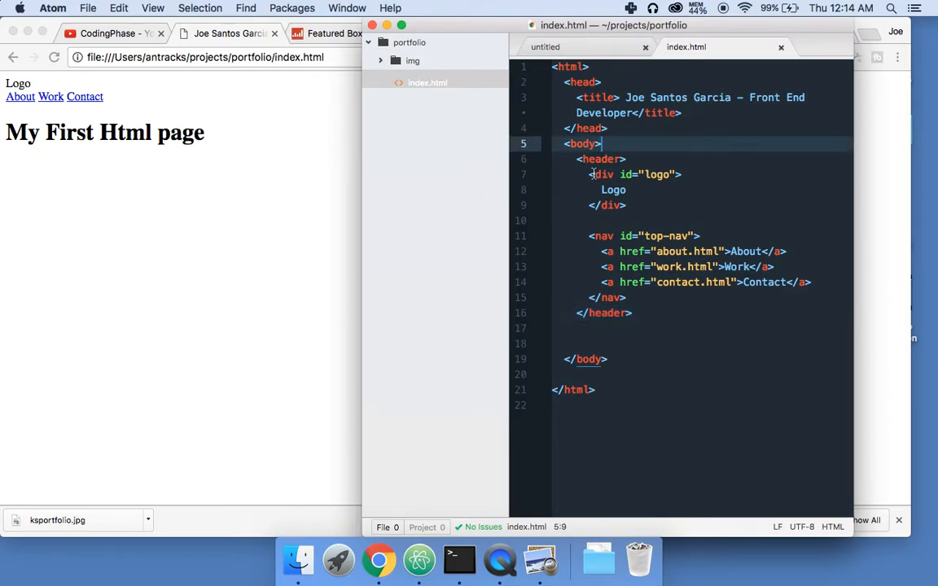
click(380, 560)
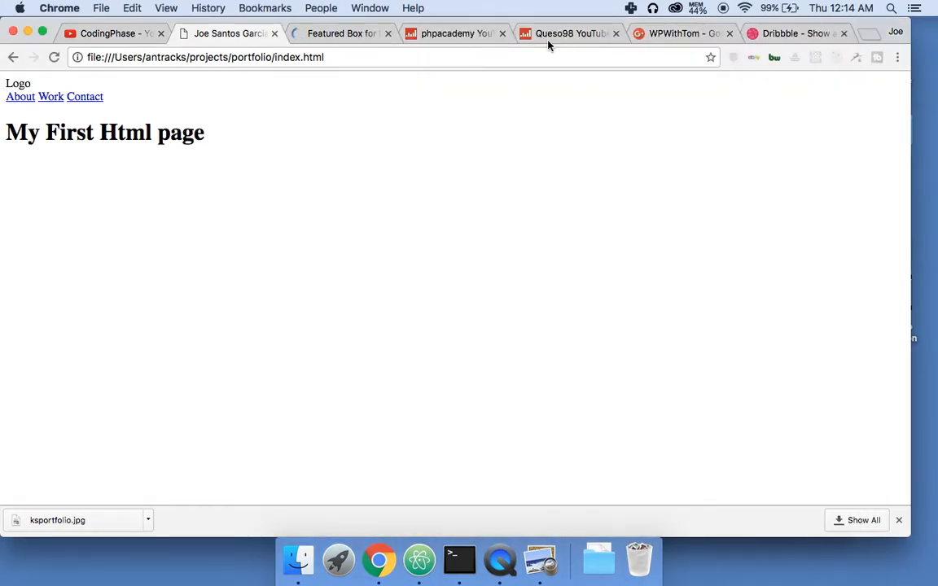
Step: Search 'css reset' in a new tab and open Eric Meyer's Reset CSS 2.0 on cssreset.com
click(453, 34)
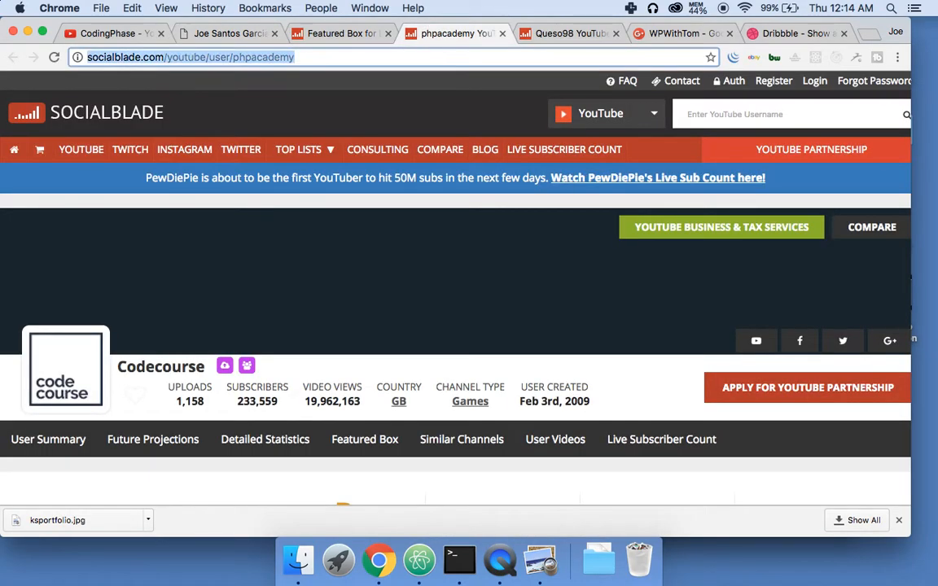
text(css rest)
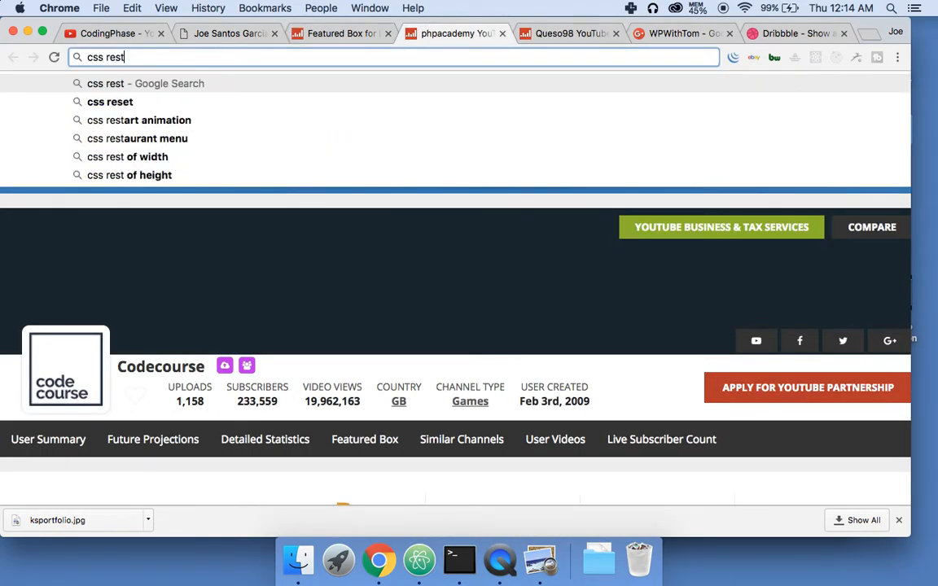
click(110, 101)
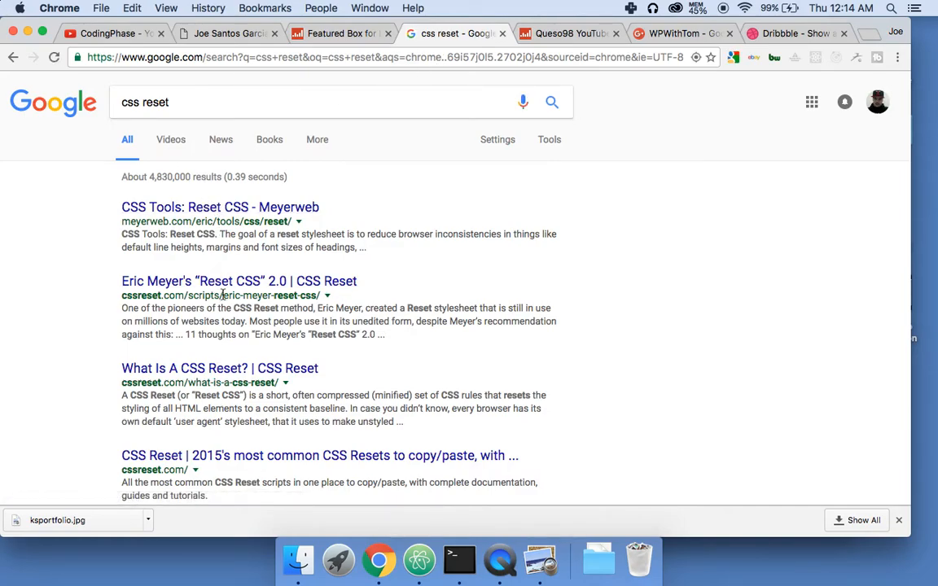
mouse_move(216, 281)
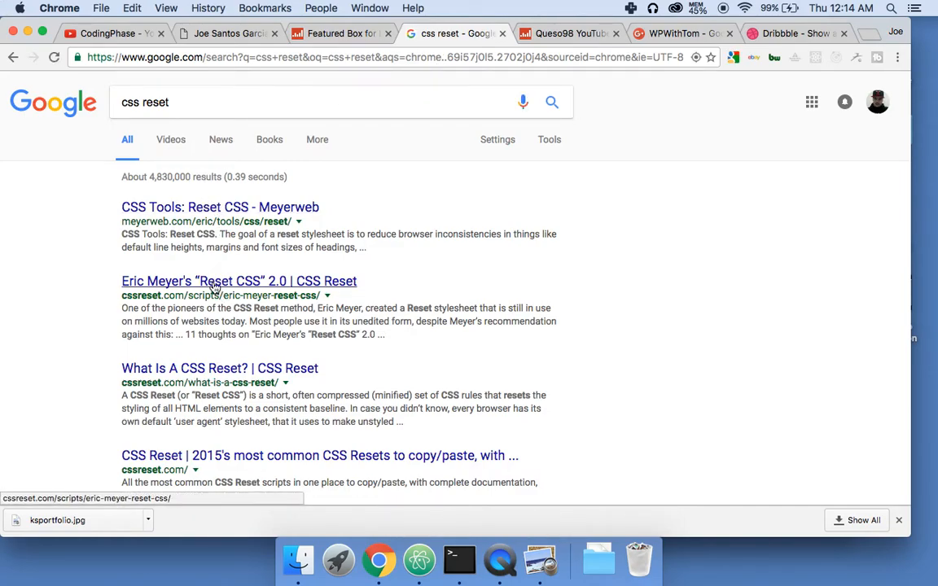
click(239, 281)
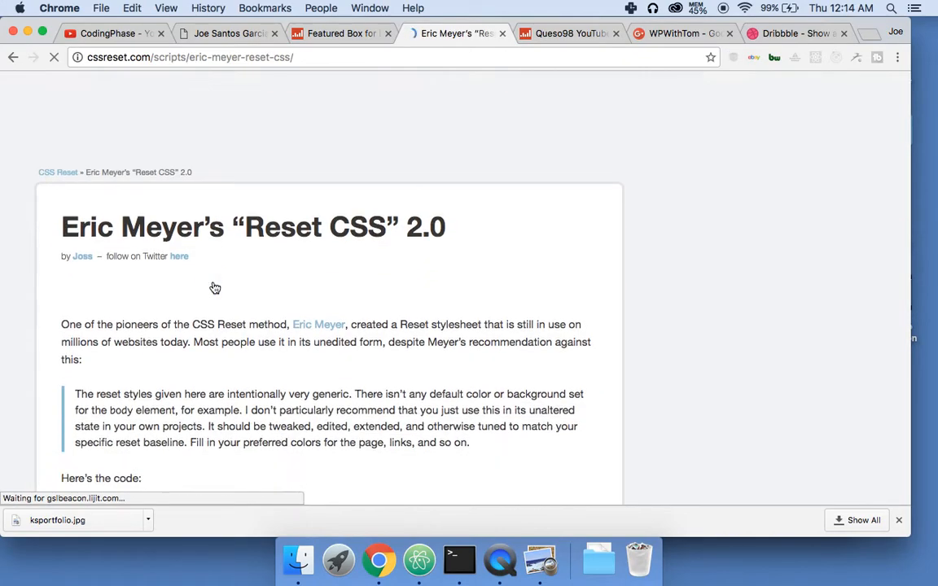
scroll(down, 3)
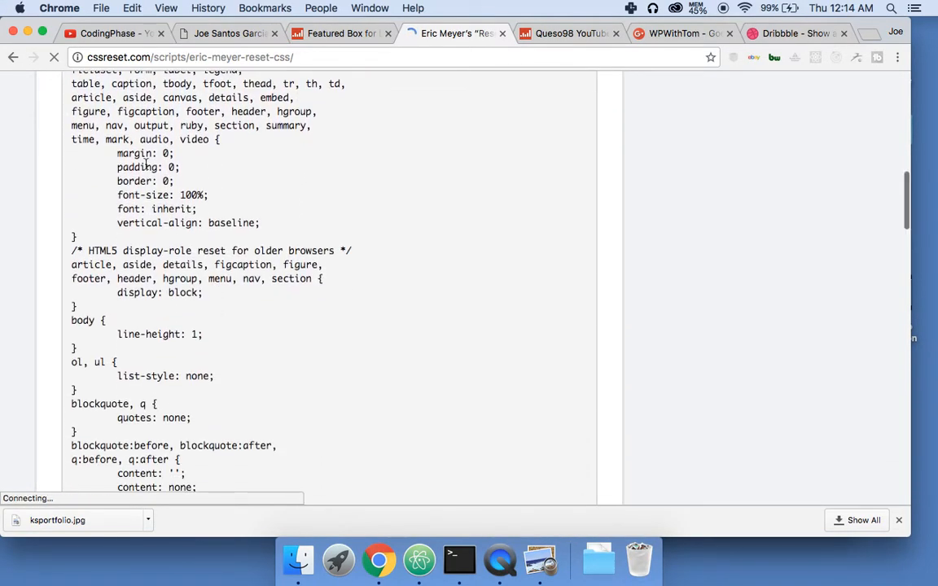
scroll(up, 3)
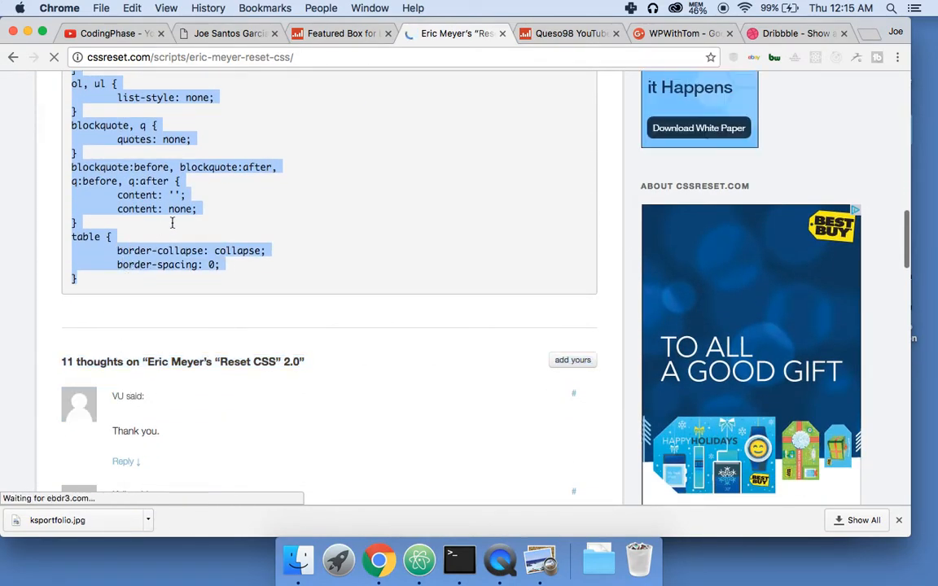
Step: Add a new file named css/reset.css to the portfolio project in Atom's tree view
click(418, 560)
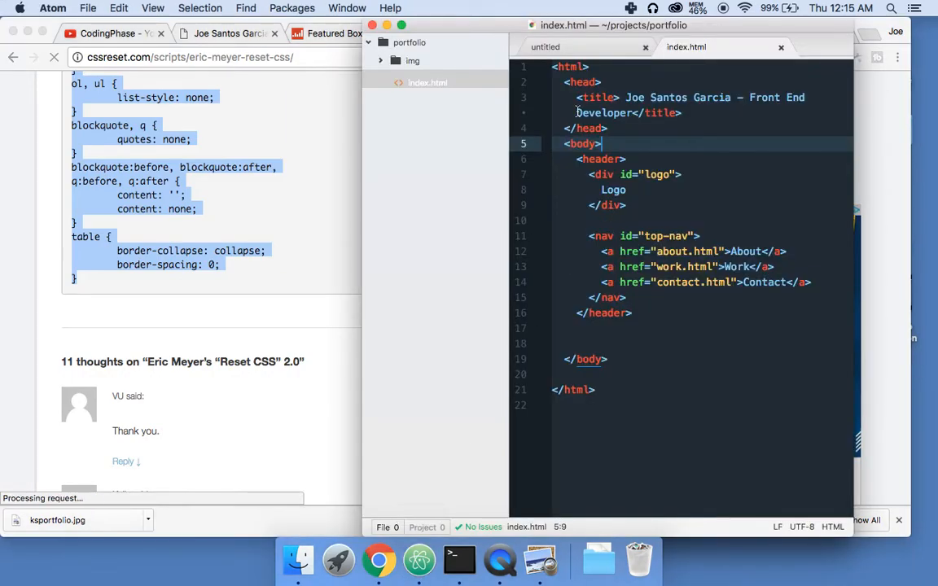
right_click(419, 82)
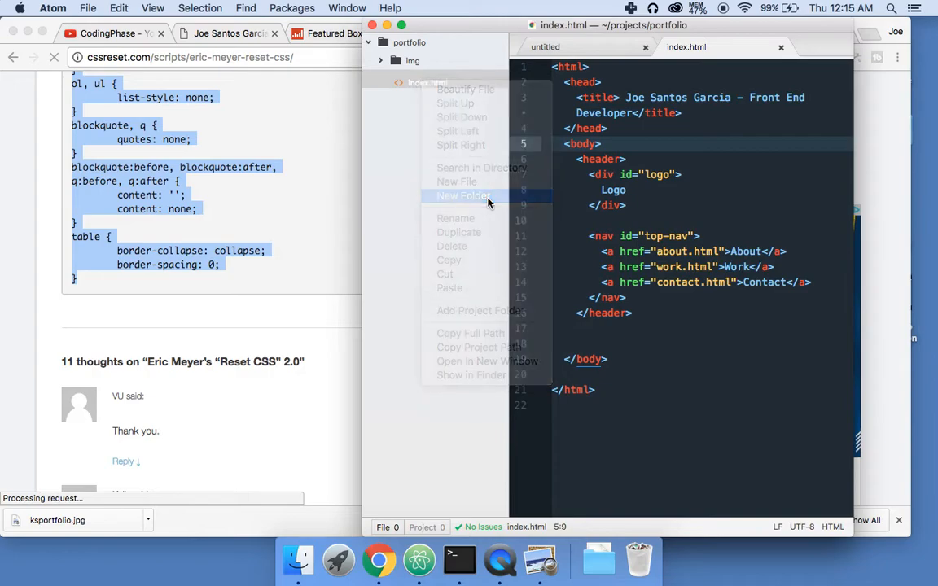
click(464, 195)
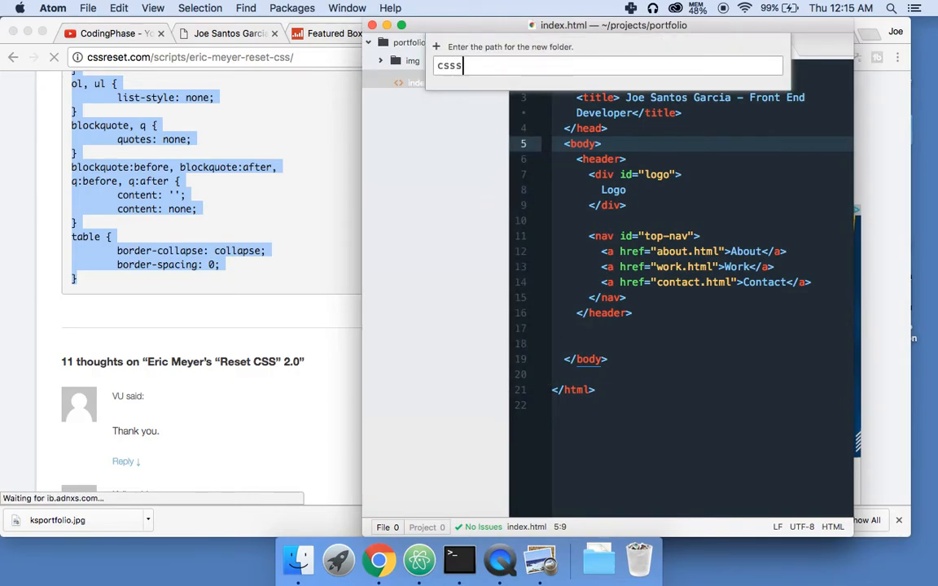
key(backspace)
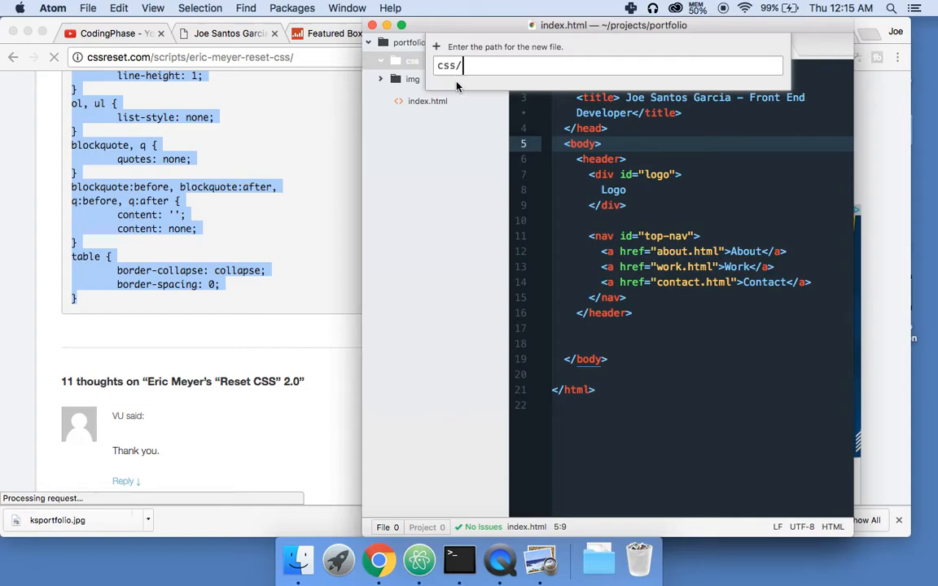
text(css)
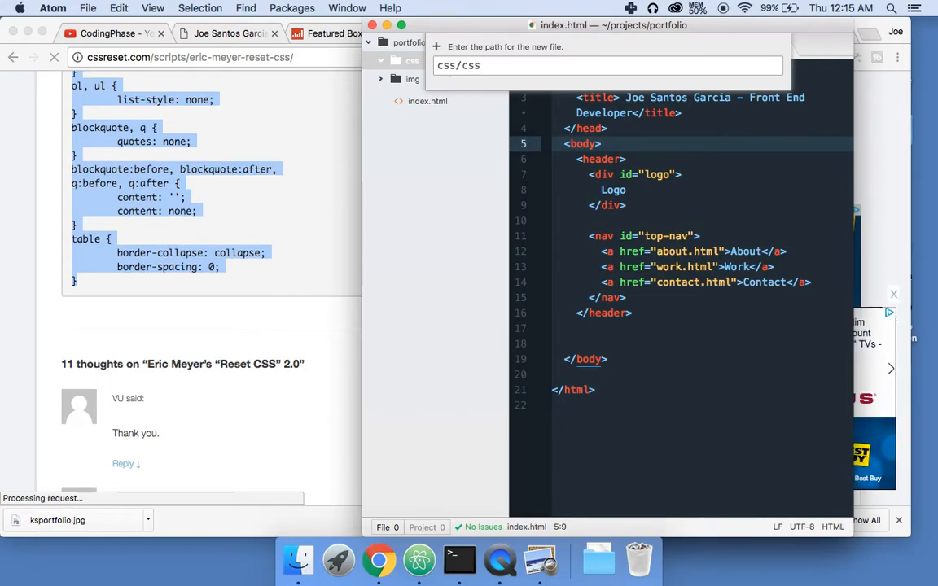
text(reset)
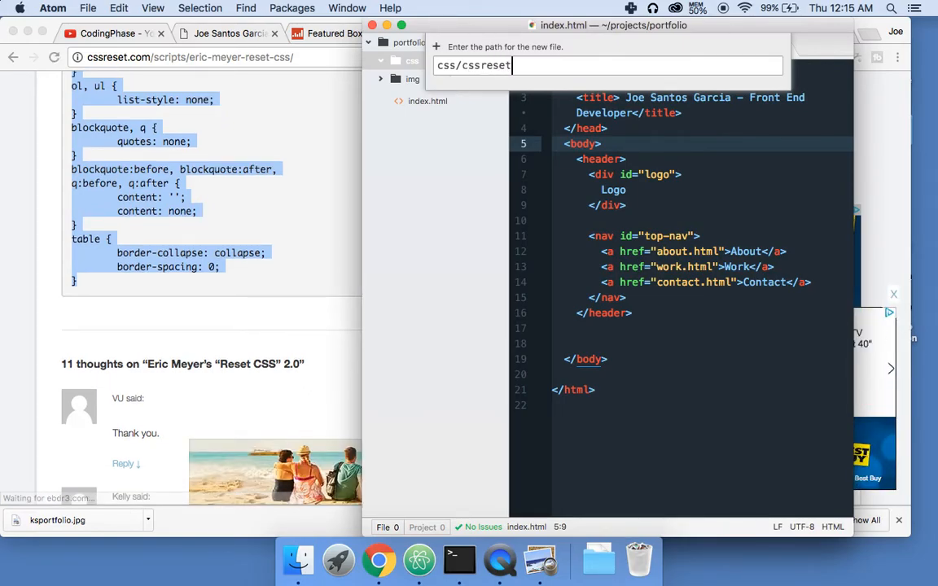
text(.css)
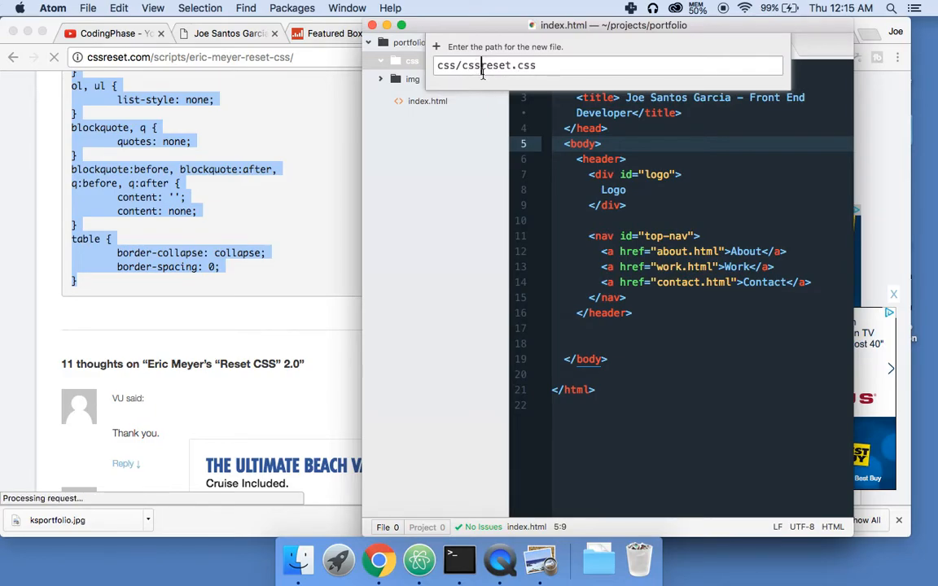
key(BackSpace)
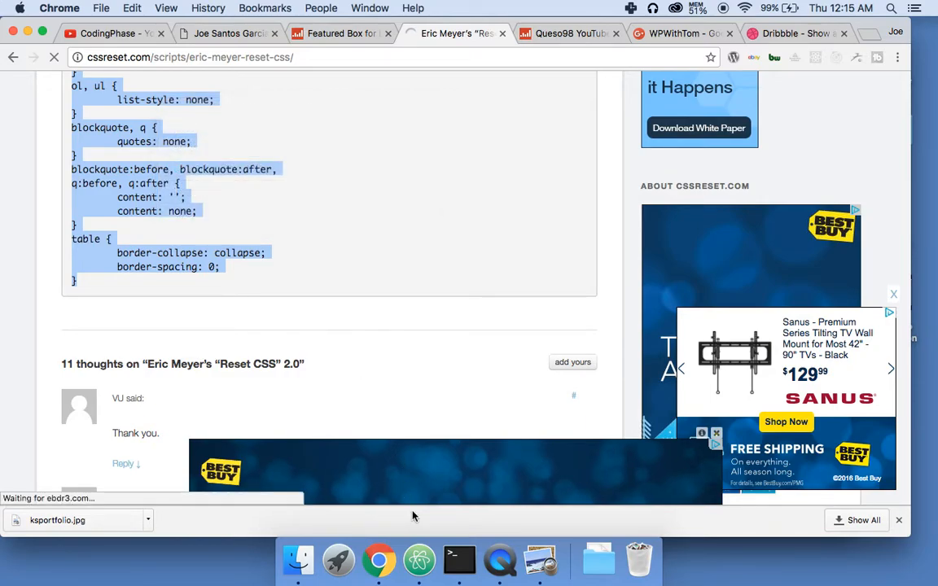
Step: Paste Eric Meyer's copied reset rules into the new reset.css editor
click(419, 560)
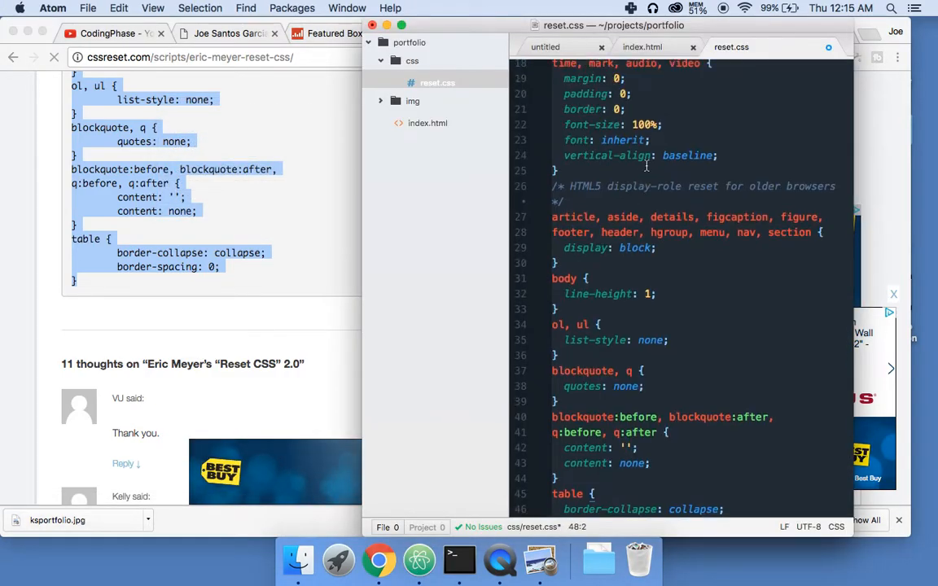
scroll(down, 3)
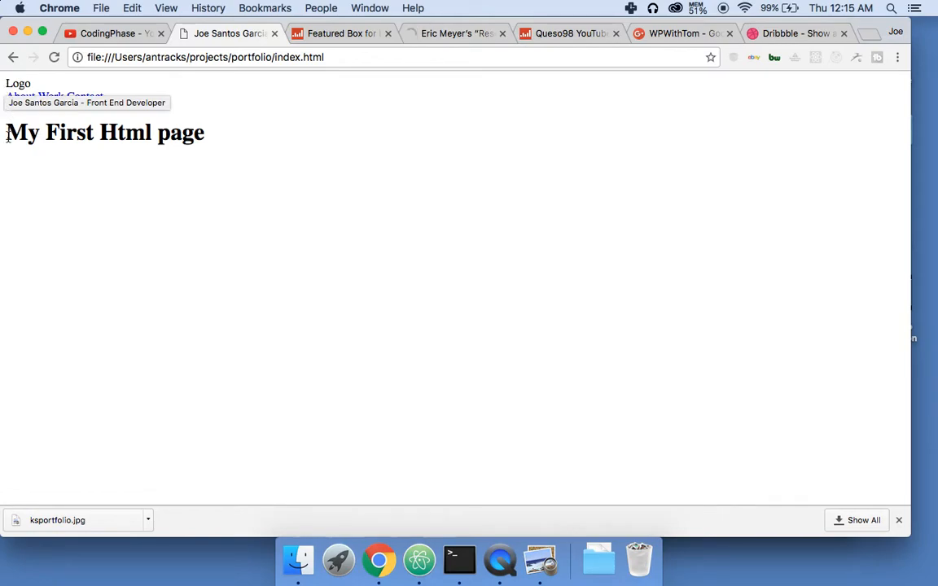
mouse_move(228, 192)
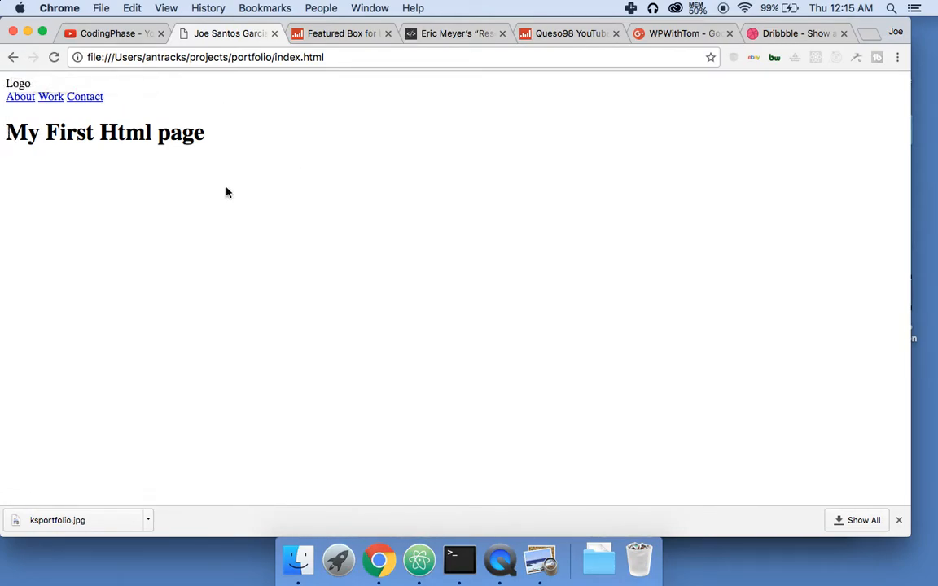
mouse_move(58, 140)
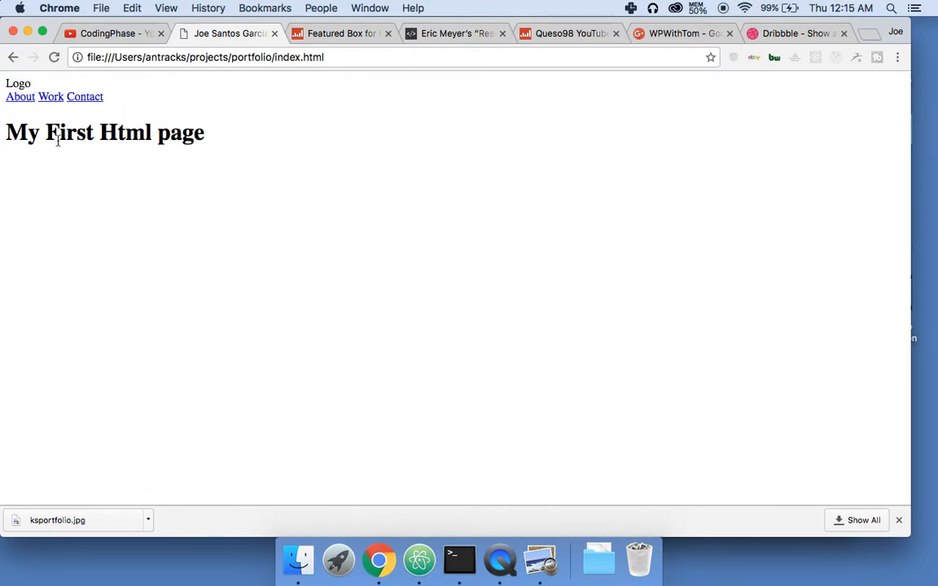
mouse_move(342, 214)
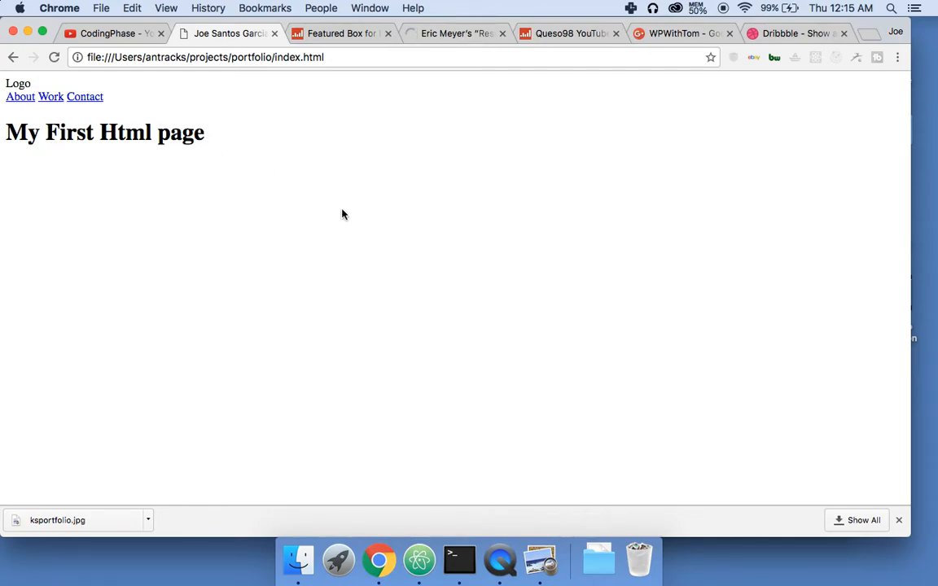
mouse_move(387, 449)
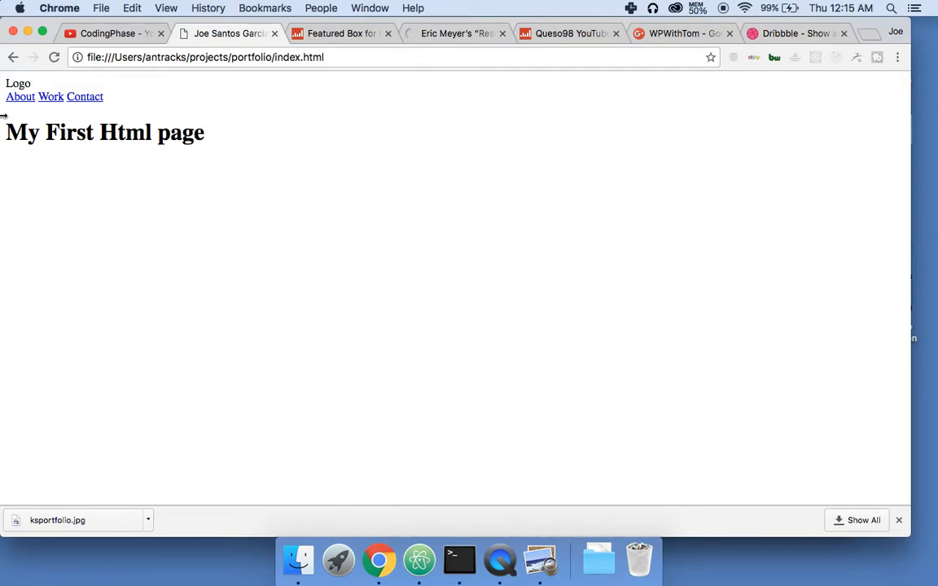
mouse_move(651, 246)
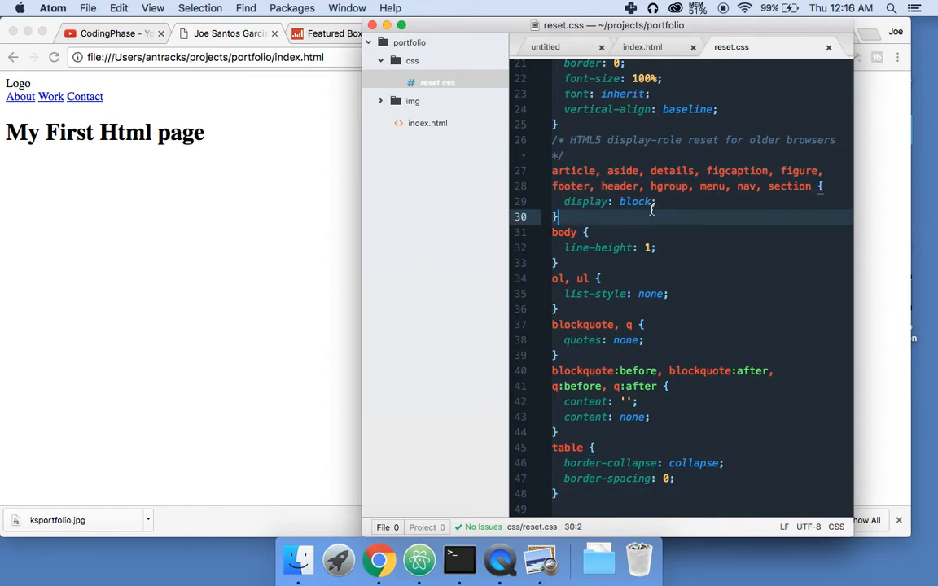
Step: Check the reloaded preview showing only Logo and the About, Work, Contact links
scroll(up, 3)
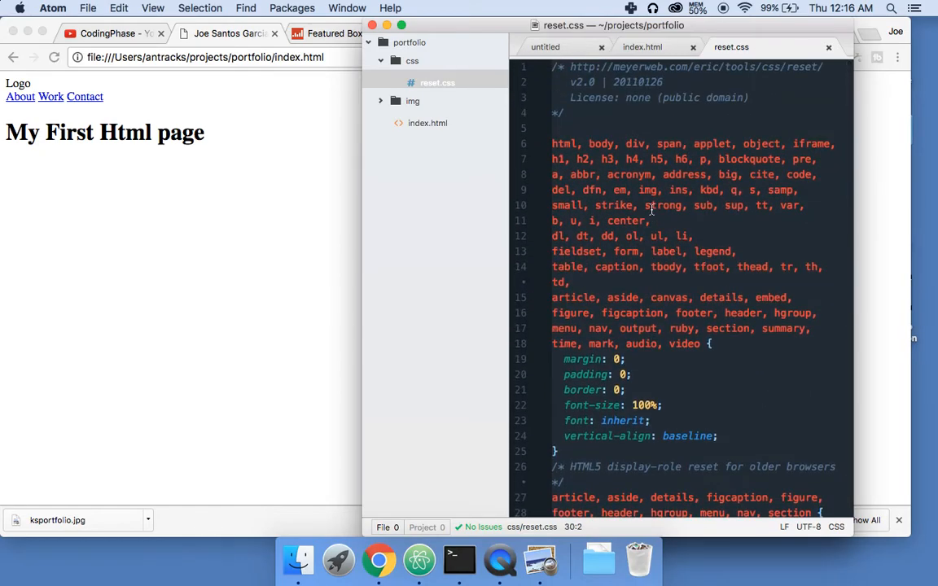
scroll(down, 3)
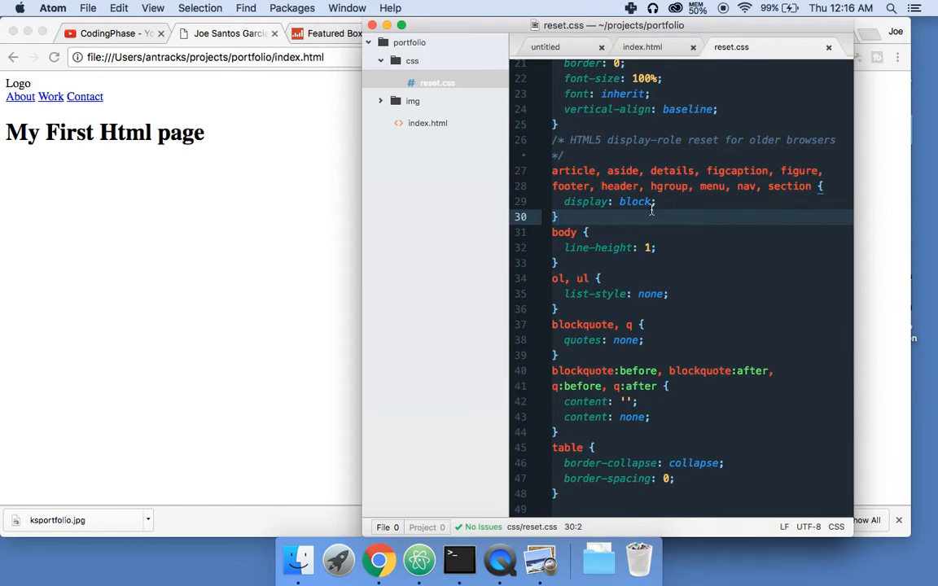
click(379, 559)
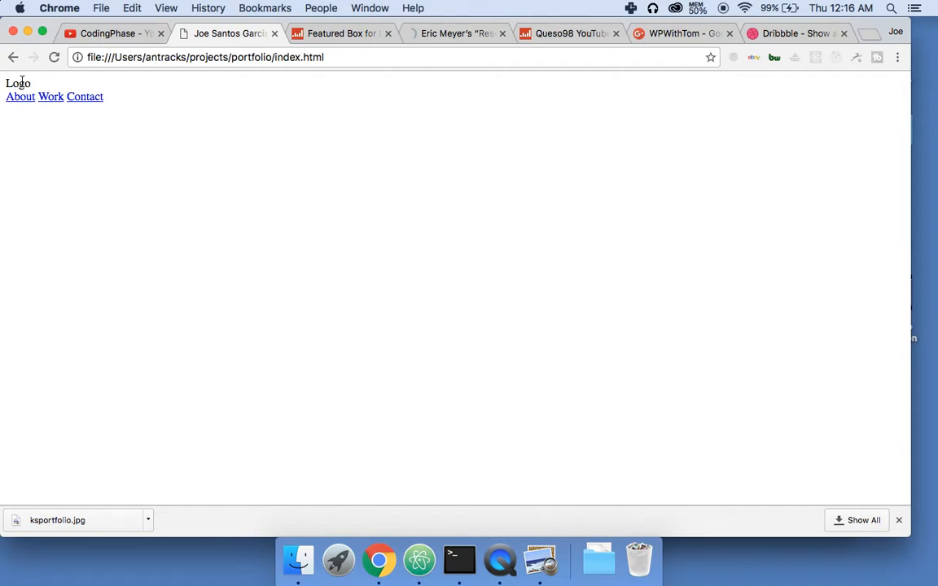
mouse_move(499, 560)
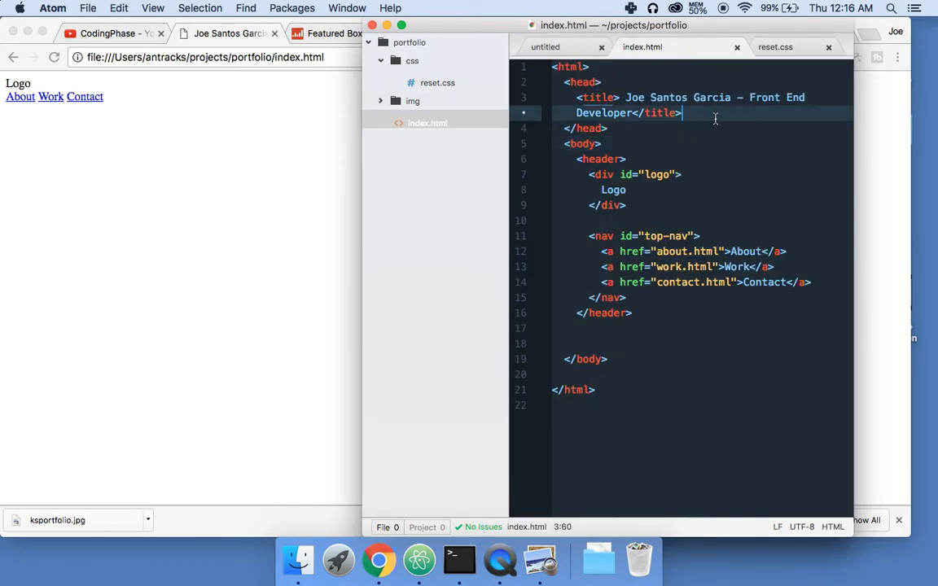
Step: Type <link href="css/reset.css"> into index.html's head, dropping the unfinished type attribute
text(<)
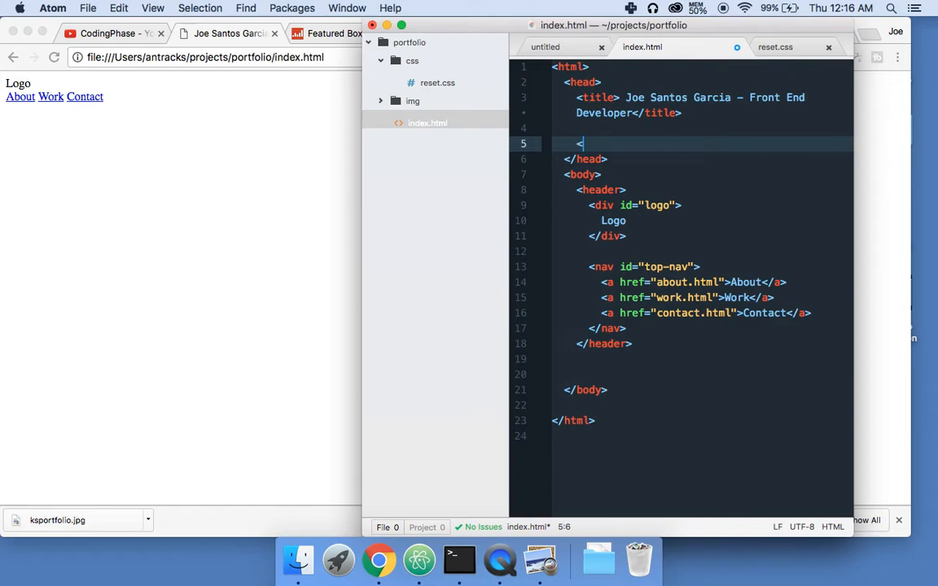
text(link href="c)
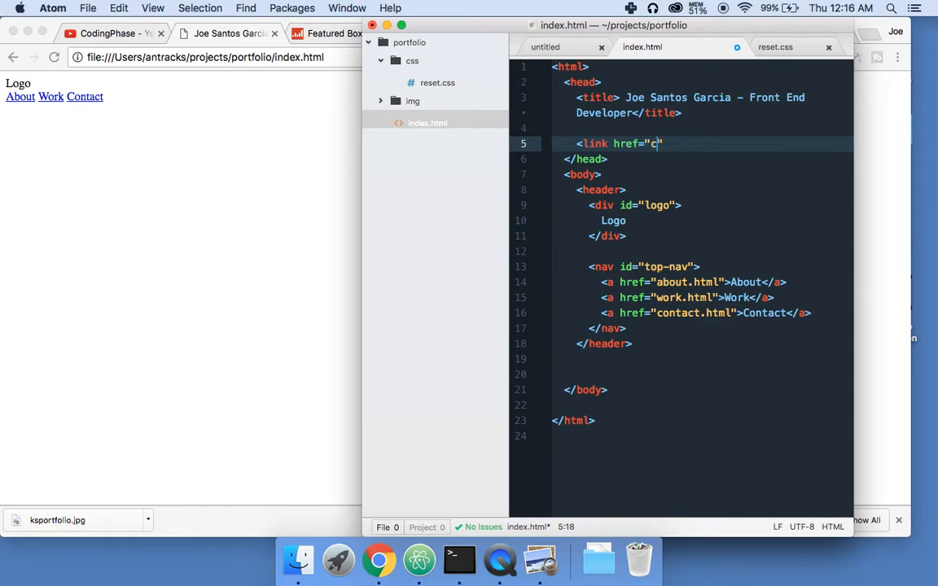
text(ss/)
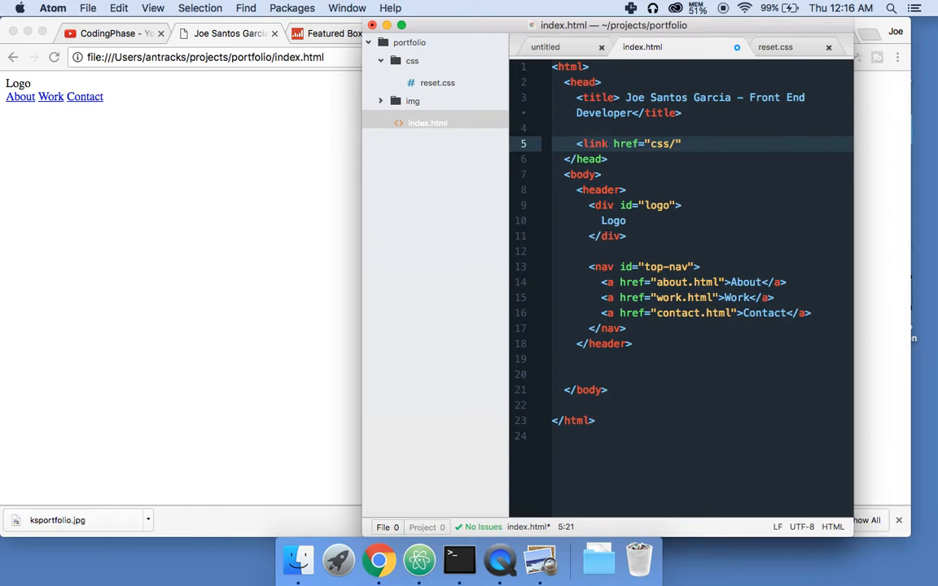
text(reset.c)
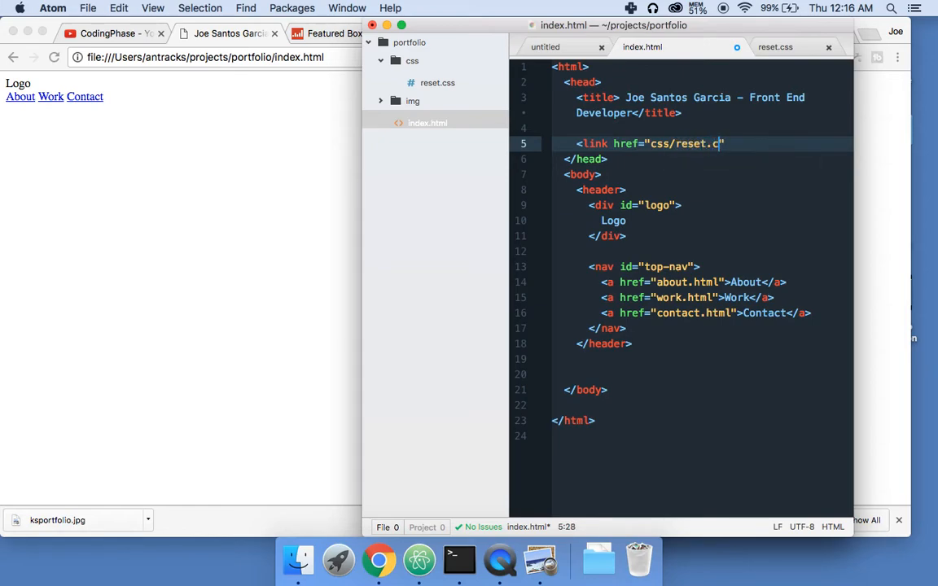
text(ss")
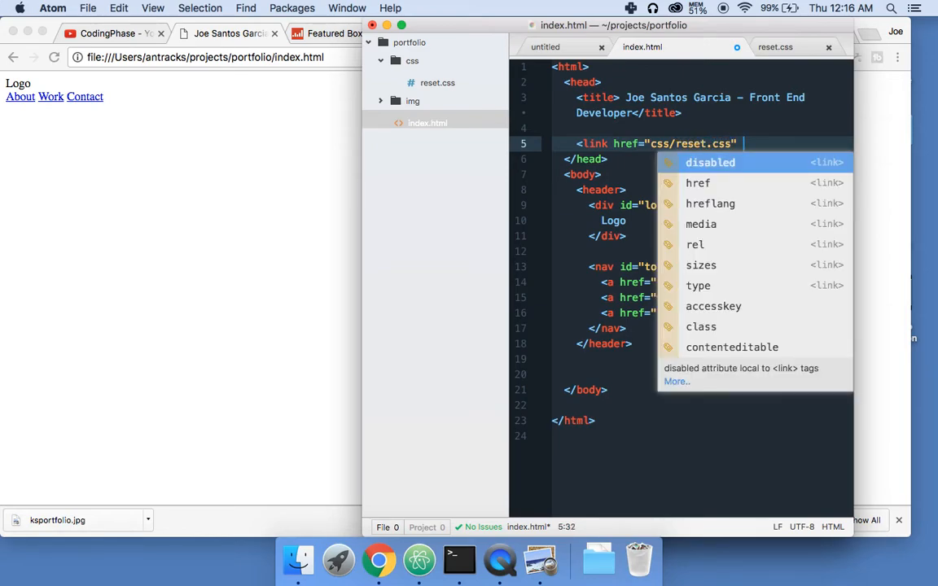
mouse_move(722, 280)
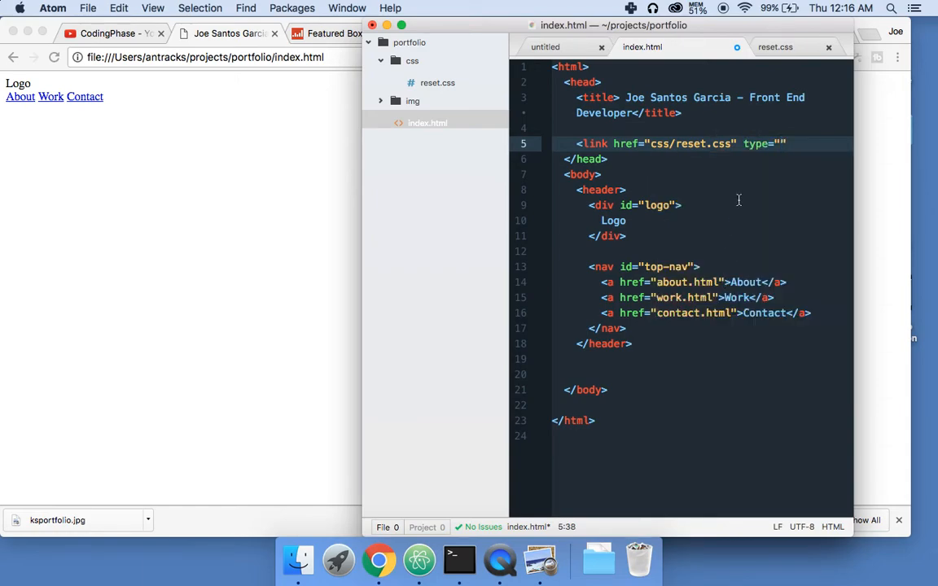
key(backspace)
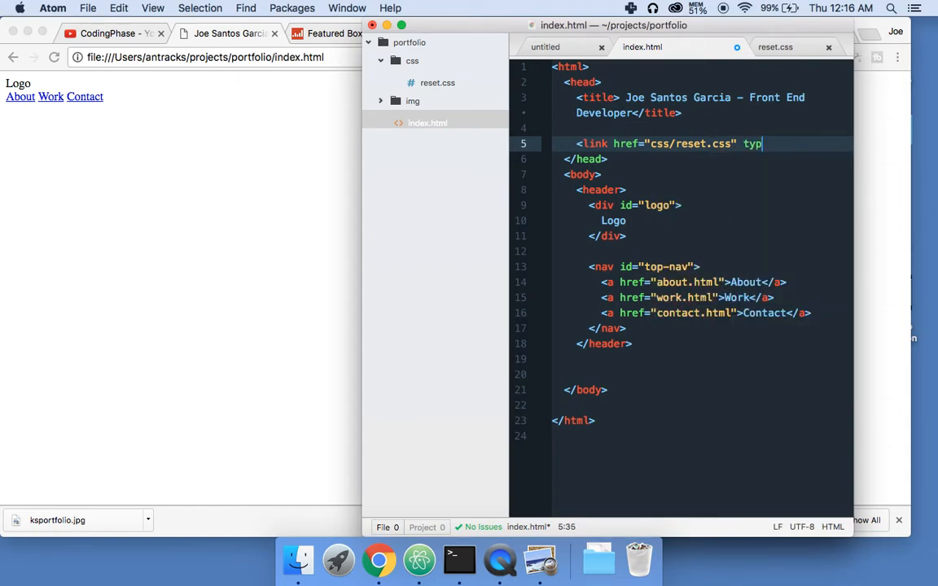
key(backspace)
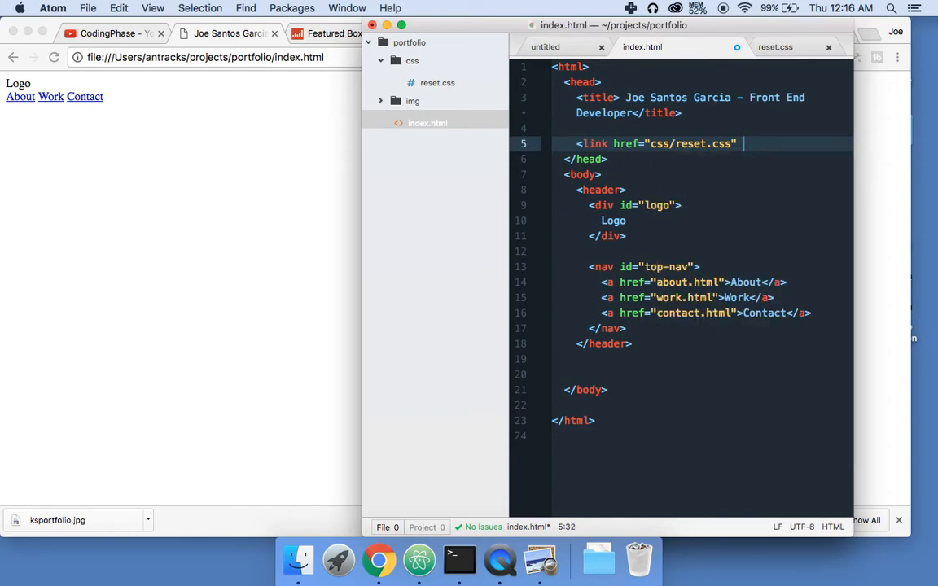
text(>)
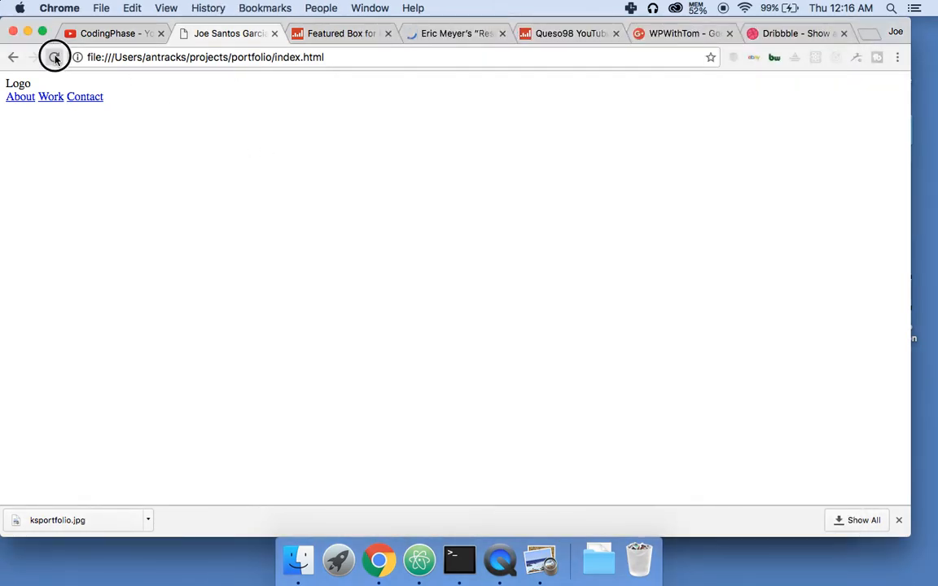
Step: Search Google for 'link css' and copy the W3Schools <link rel="stylesheet"> example
click(34, 57)
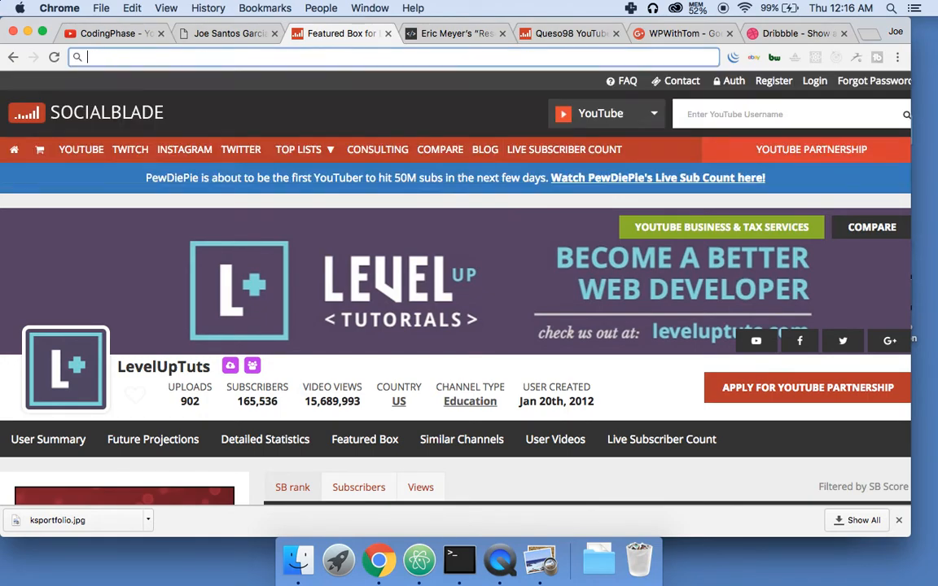
text(link s)
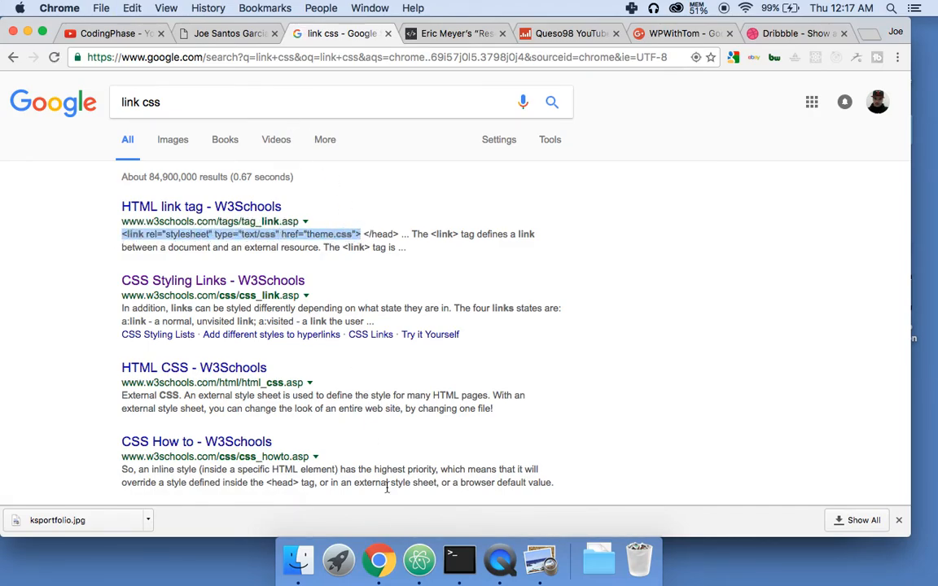
click(418, 559)
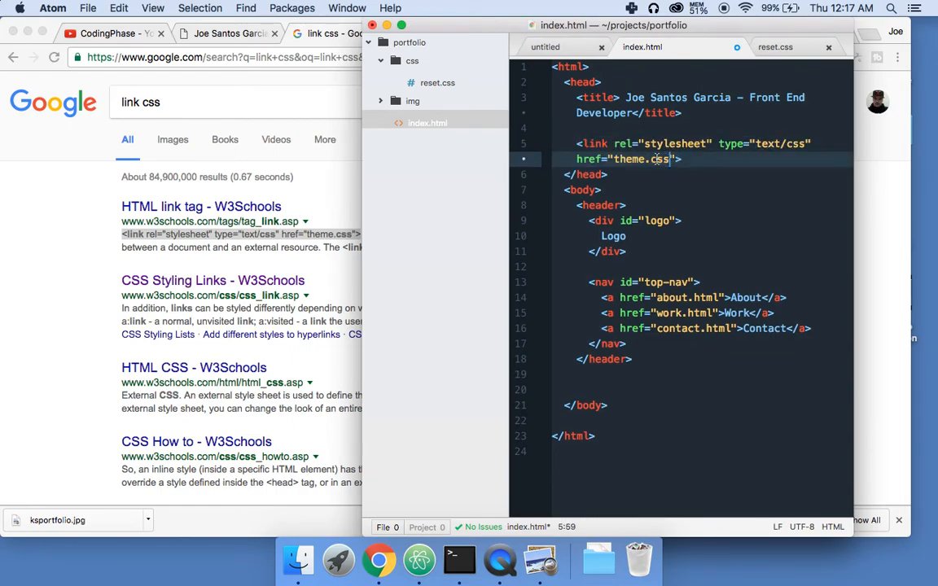
Step: Change the pasted stylesheet link's href from theme.css to css/reset.css
click(617, 159)
text(rese)
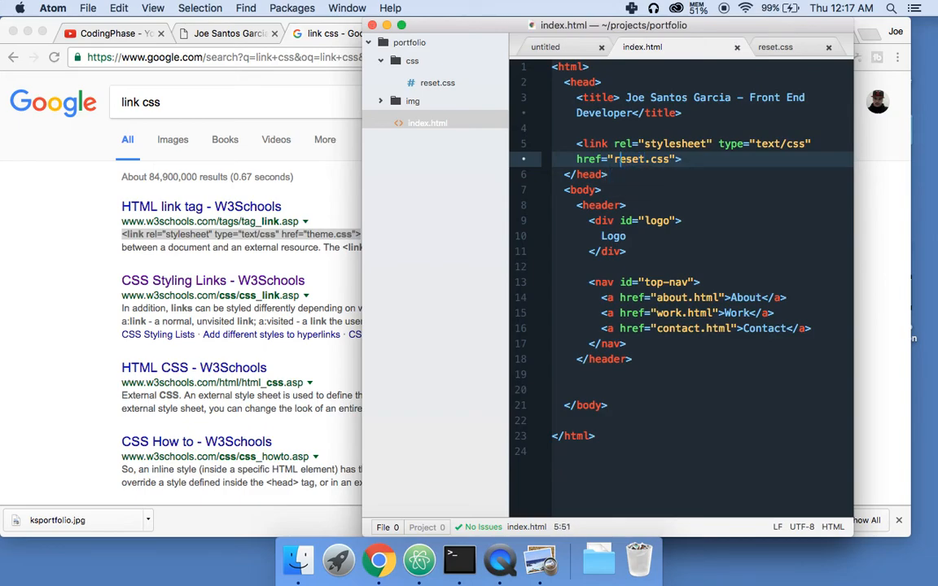
text(css/)
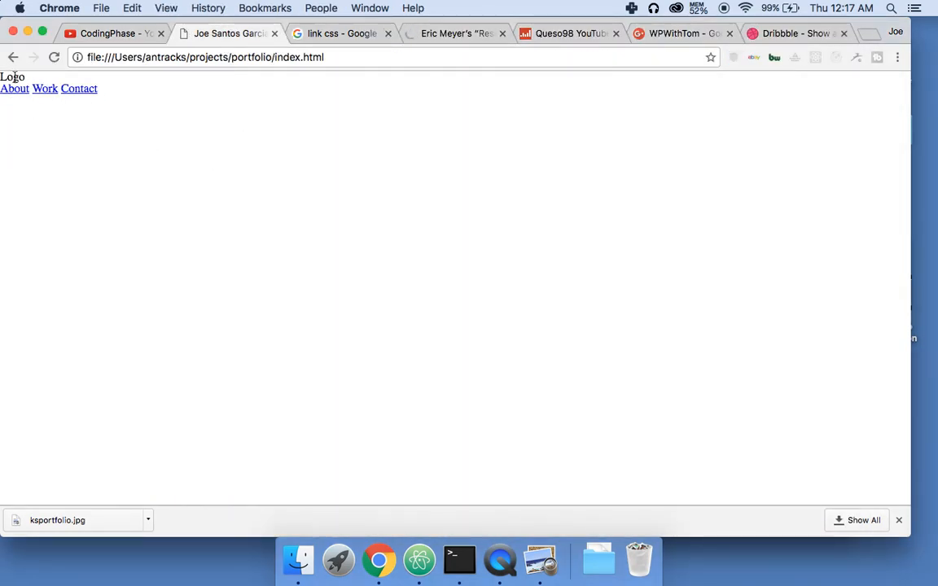
mouse_move(418, 560)
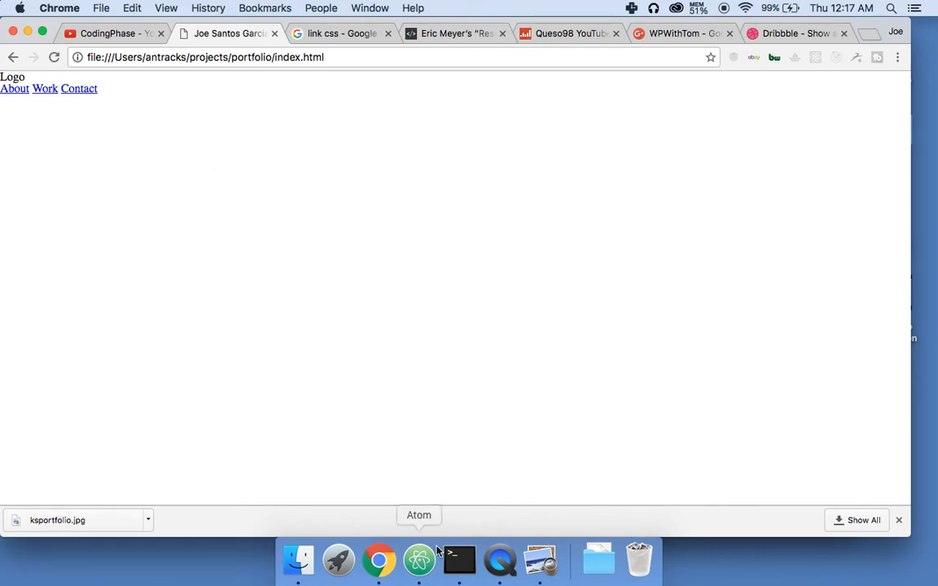
Step: Return to Atom after previewing the reset-styled portfolio page in Chrome
click(418, 560)
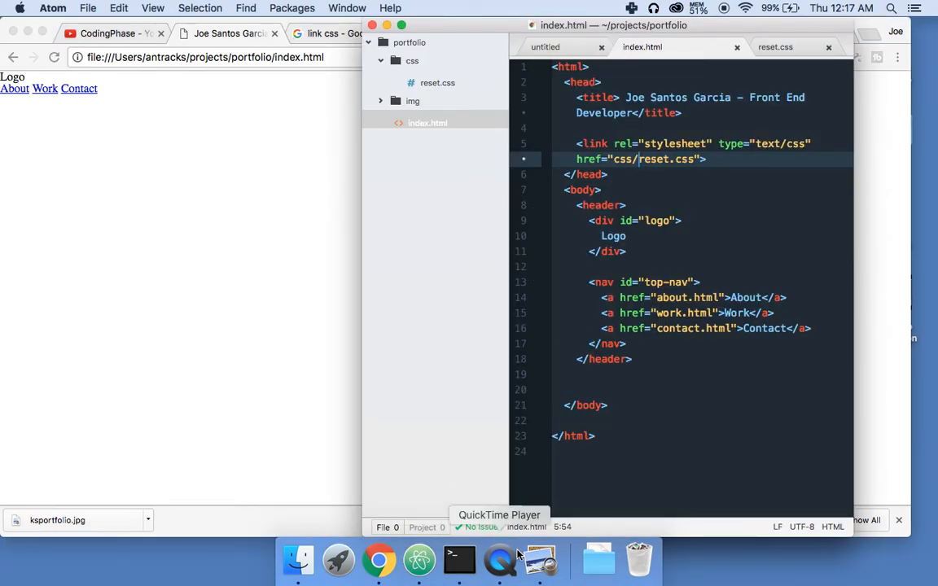